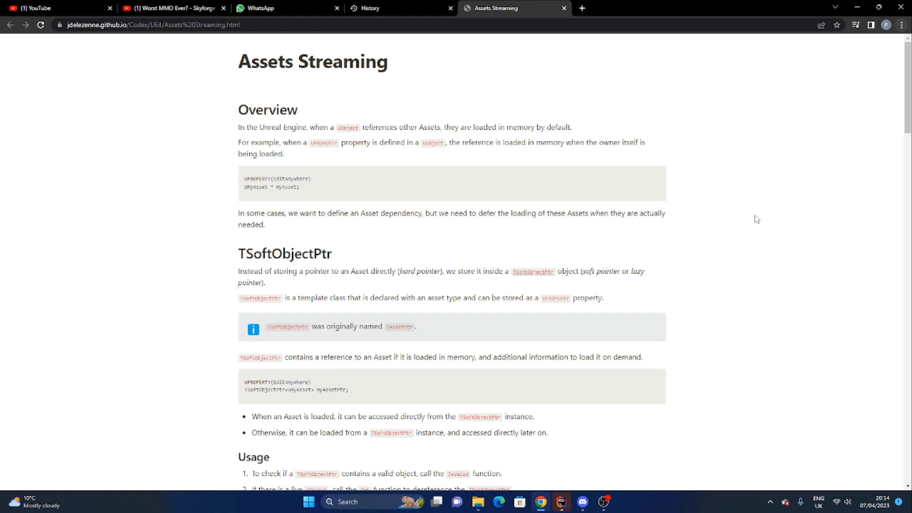
mouse_move(702, 360)
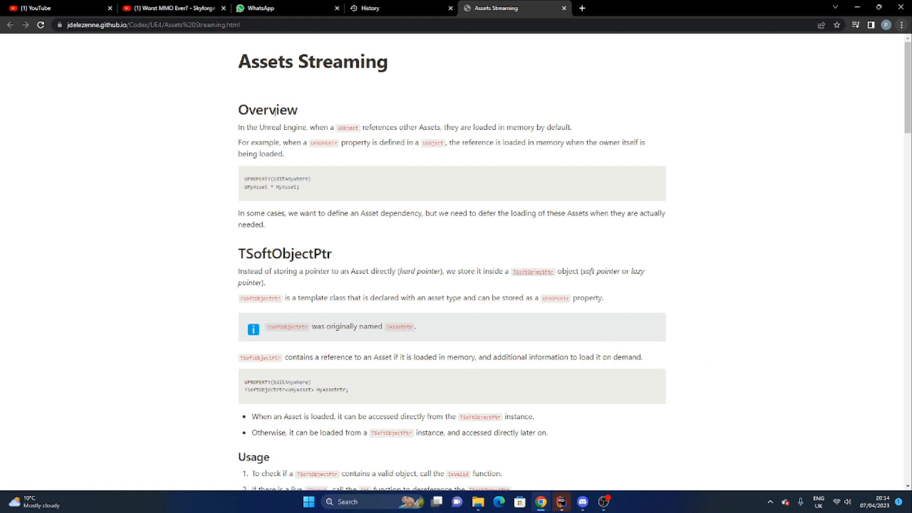
mouse_move(184, 147)
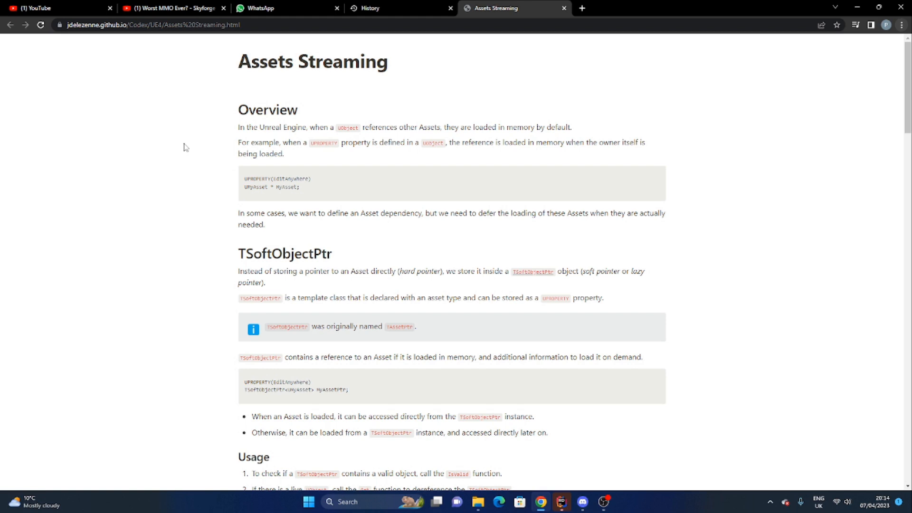
mouse_move(211, 265)
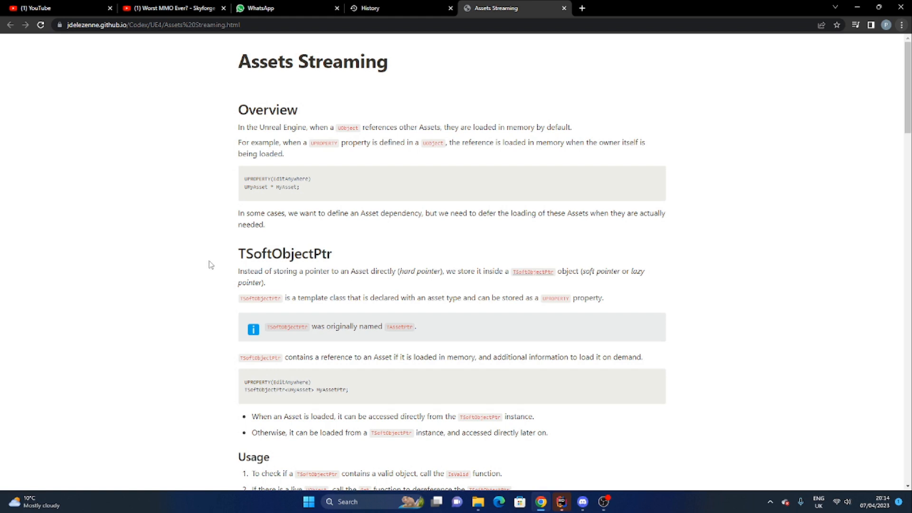
mouse_move(135, 222)
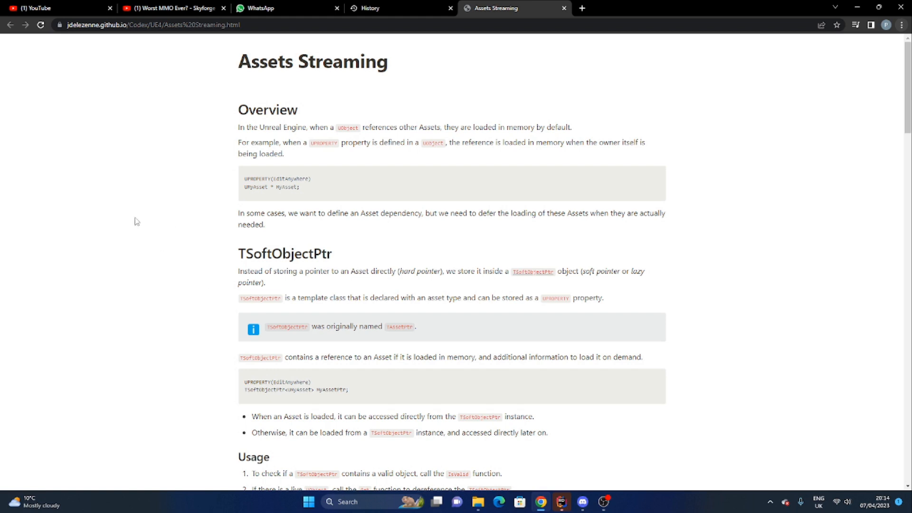
Read the Assets Streaming notes on asynchronous loading, then return to Rider
scroll("down", 3)
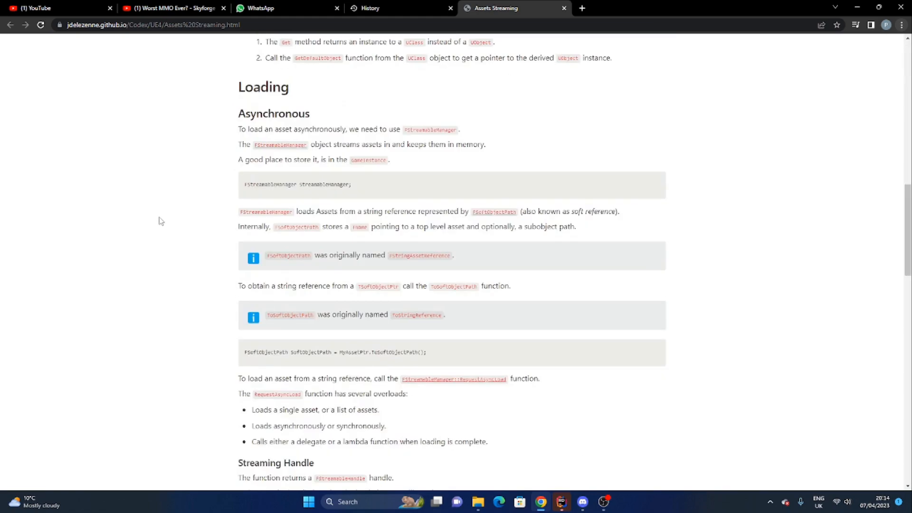
scroll("down", 3)
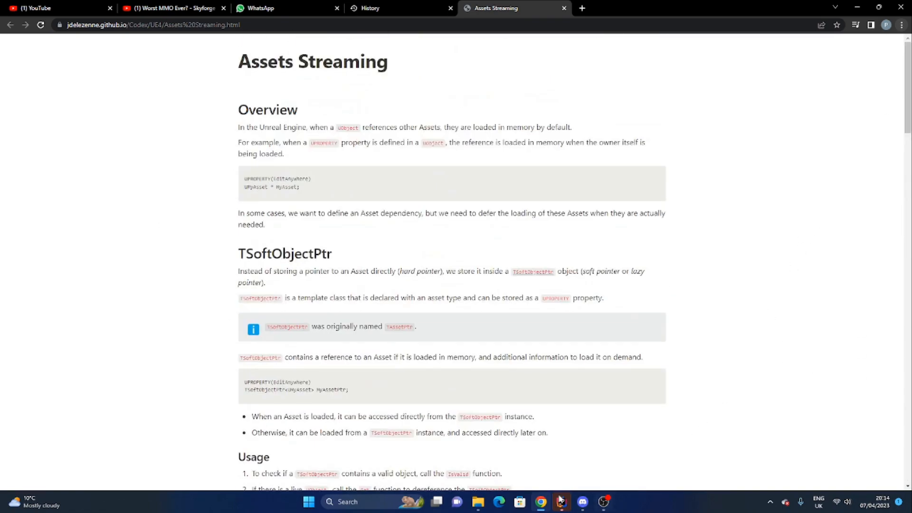
left_click(561, 502)
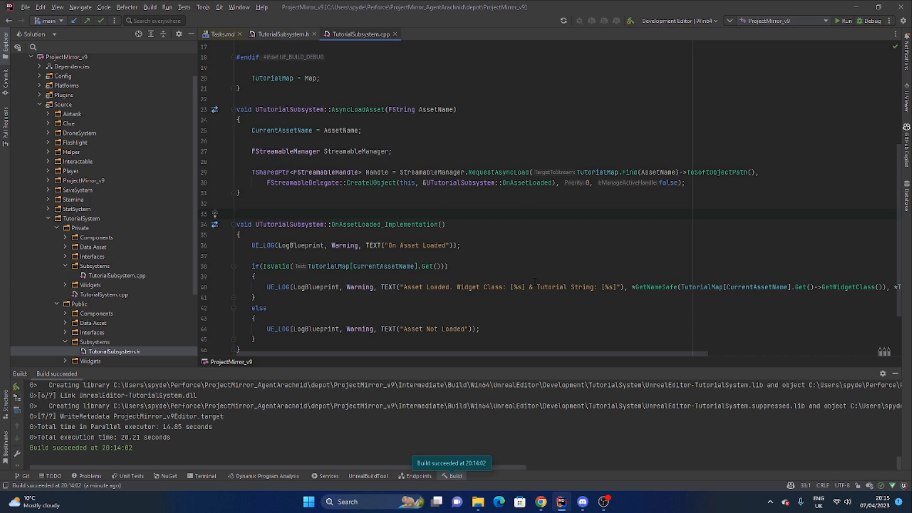
Review AsyncLoadAsset and UPrimaryDataAsset_Tutorial, then add a blank line below the AsyncLoadAsset declaration
scroll("down", 3)
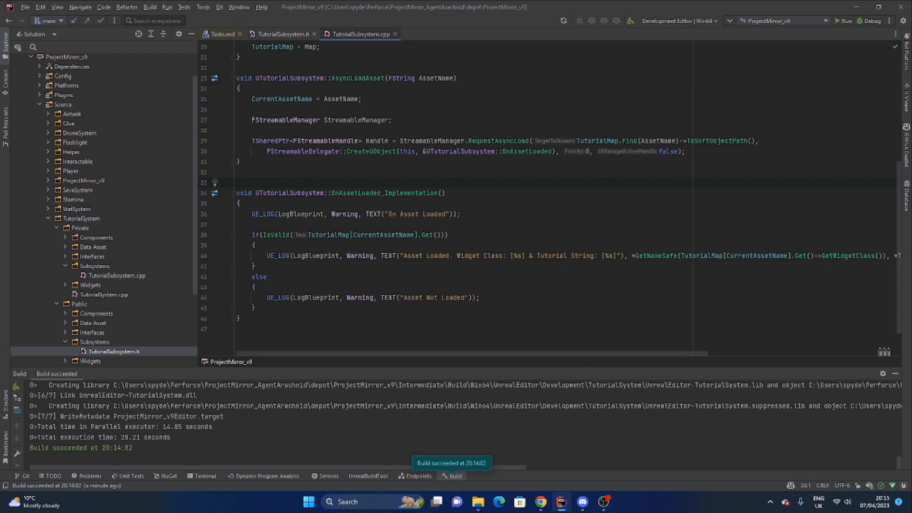
left_click(393, 78)
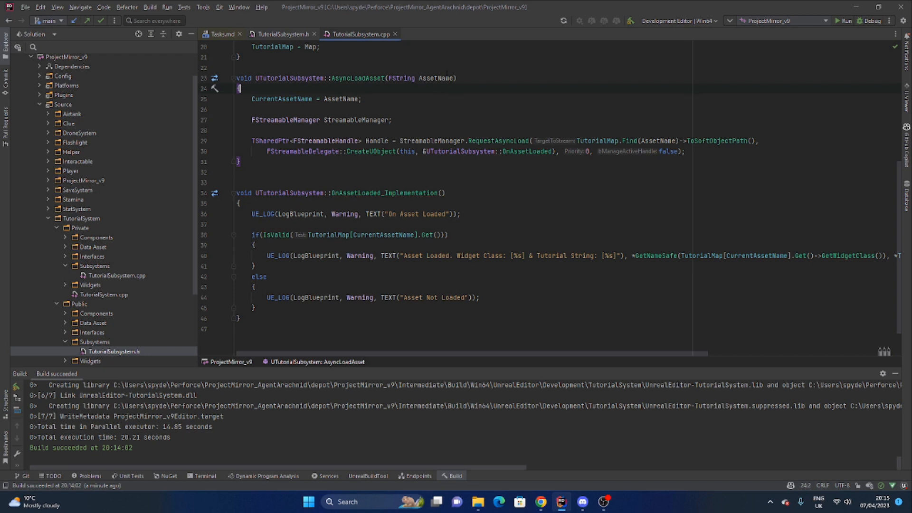
left_click(282, 33)
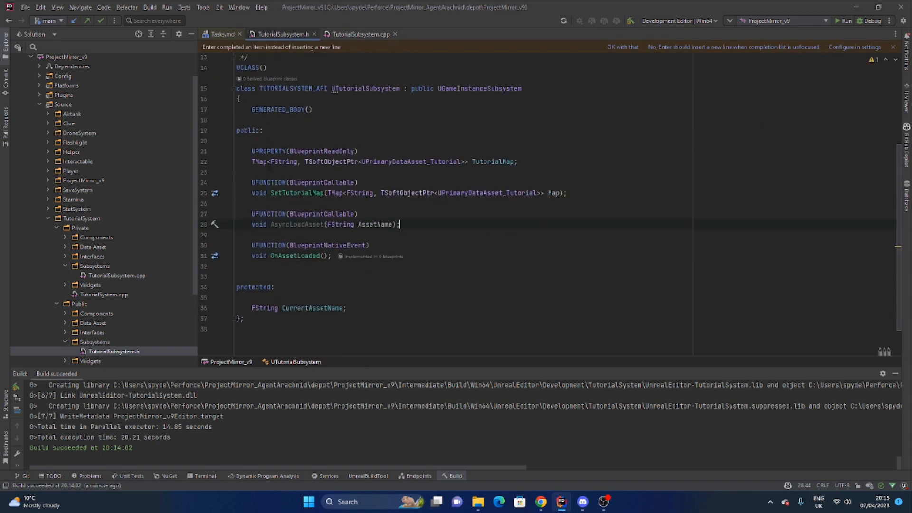
double_click(319, 161)
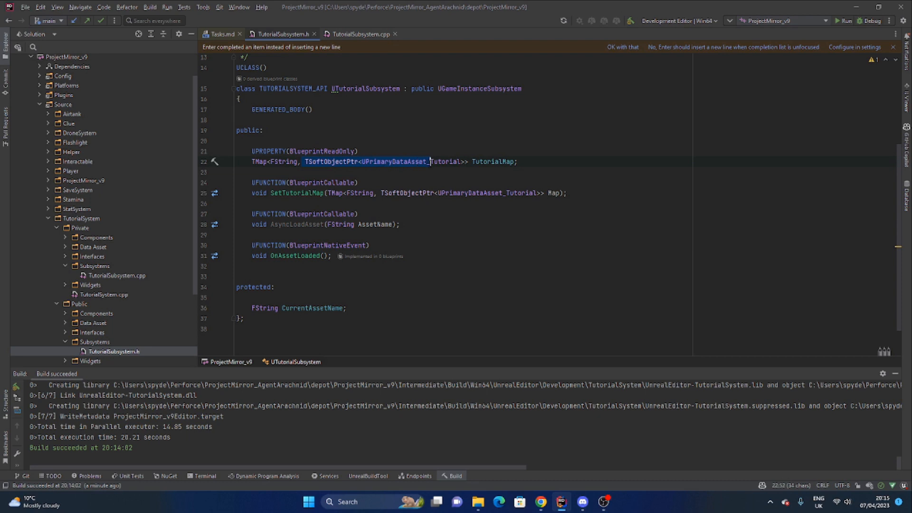
left_click(368, 34)
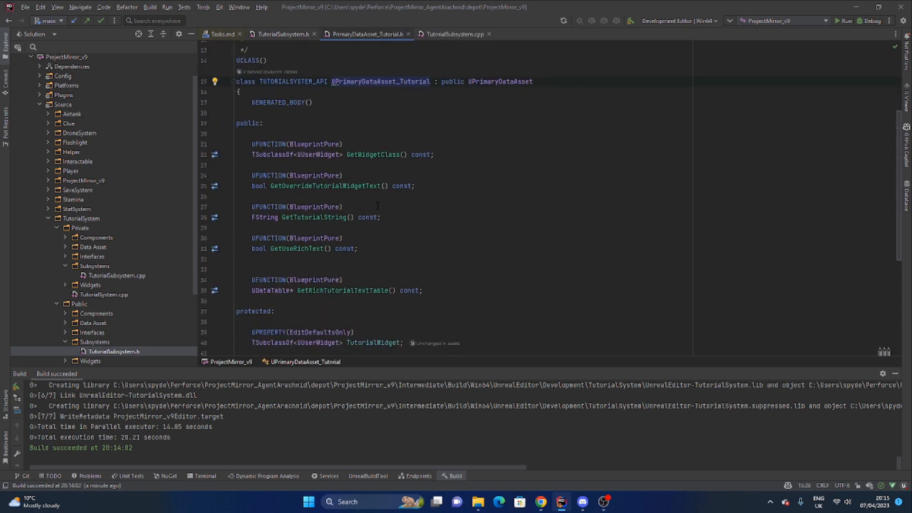
scroll("down", 3)
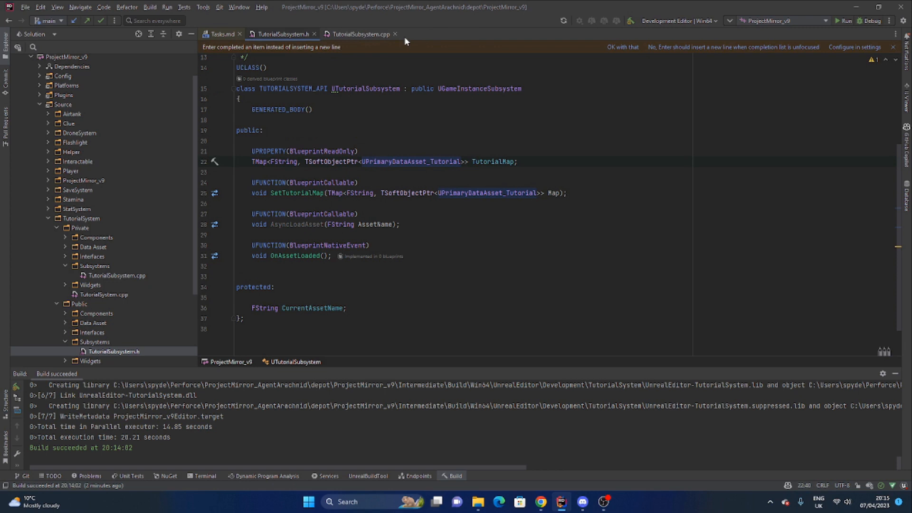
left_click(438, 224)
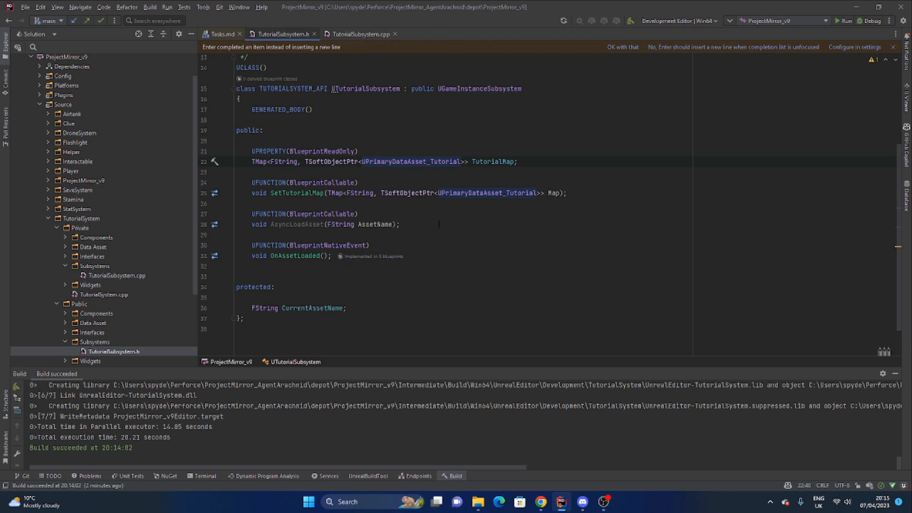
key("enter")
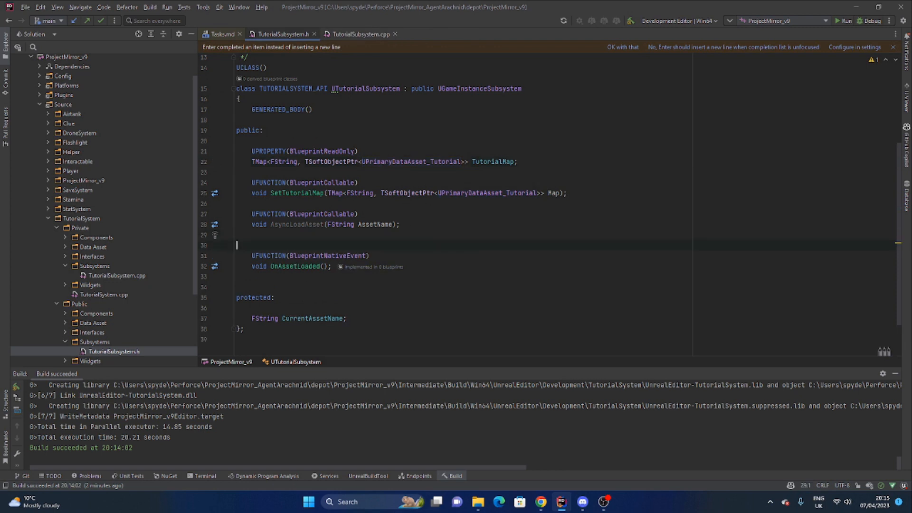
Declare UFUNCTION(BlueprintCallable) void LoadSoftDataAsset(TSoftObjectPtr<UPrimaryDataAsset_Tutorial> Asset) and generate its definition
type("UFUNCTION(BlueprintCallable")
type("void")
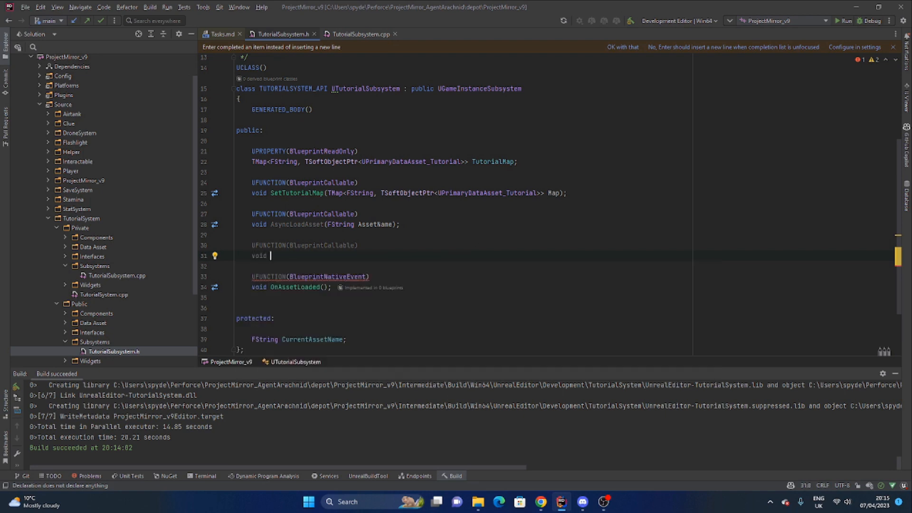
type("Load")
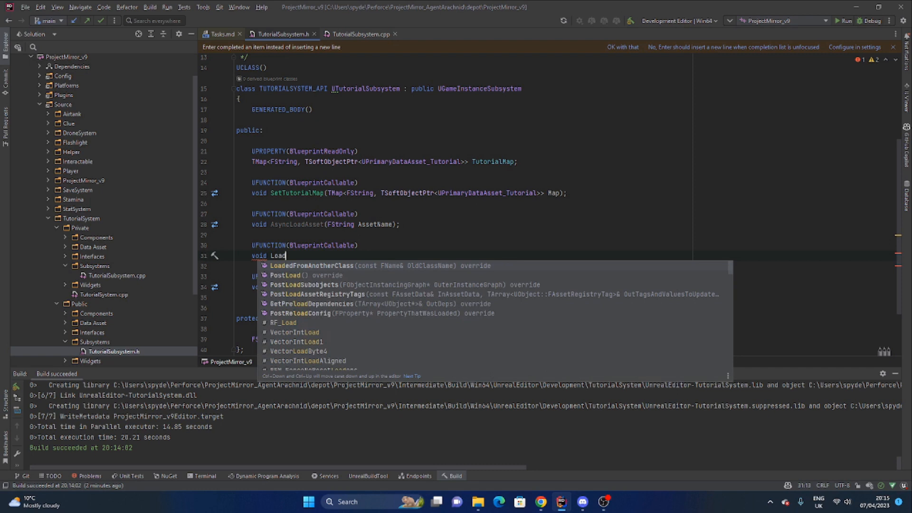
type("SoftDataAsset(TSoftObjectPtr<UPrimaryDataAsset_Tutorial> Asset);")
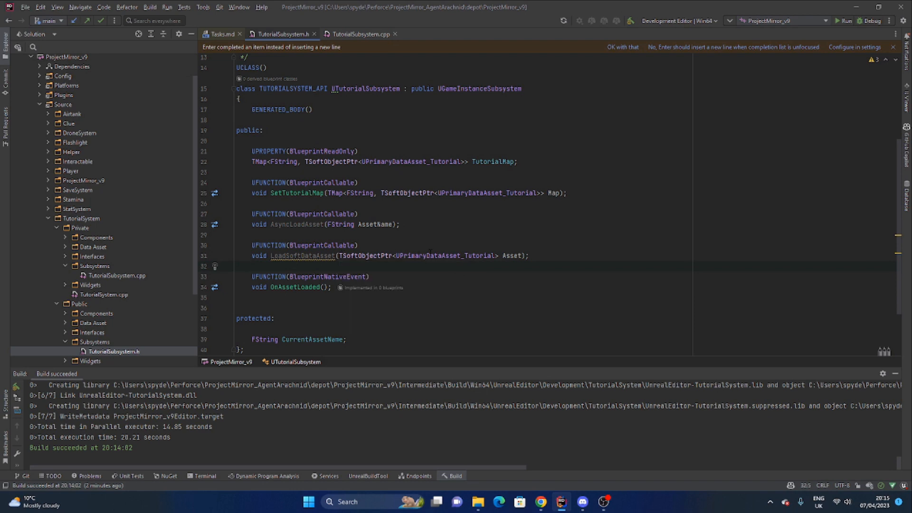
left_click(361, 33)
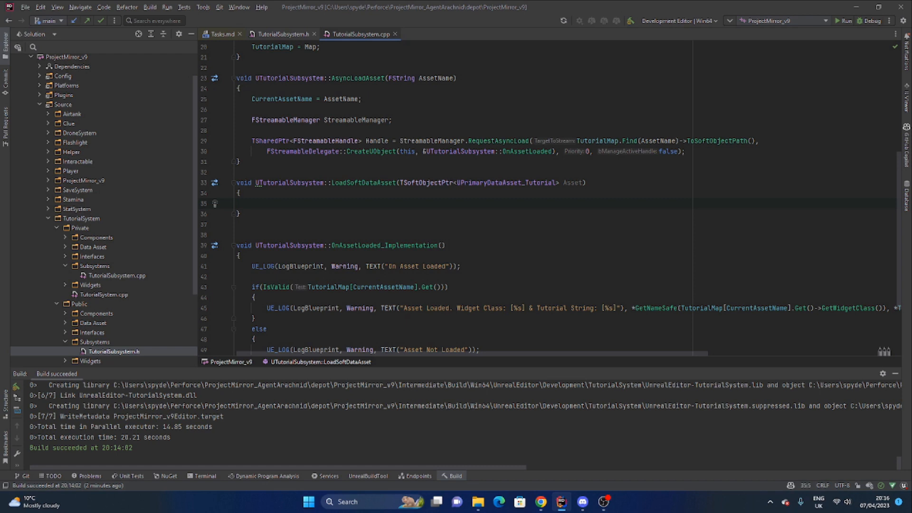
Add FStreamableManager StreamableManager; and begin TSharedPtr<FStreamableHandle> Handle = StreamableManager.RequestAsyncLoad(
type("r")
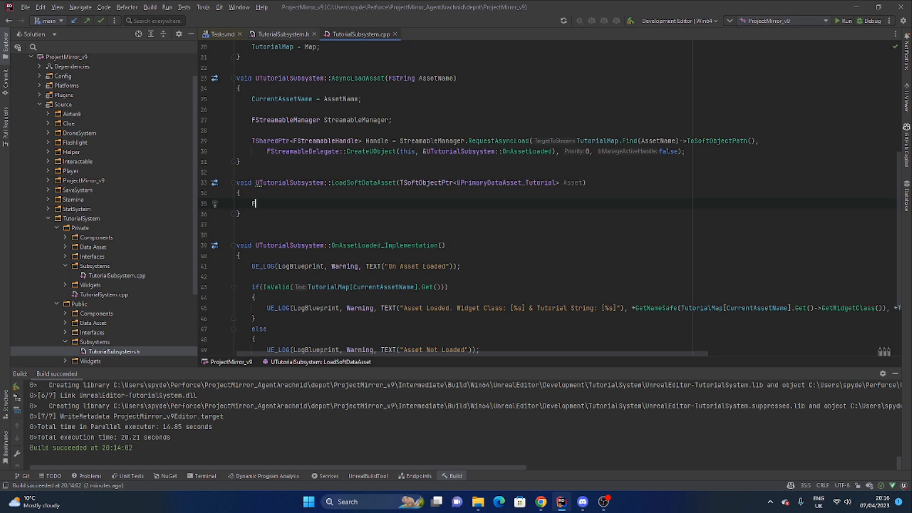
type("Stream")
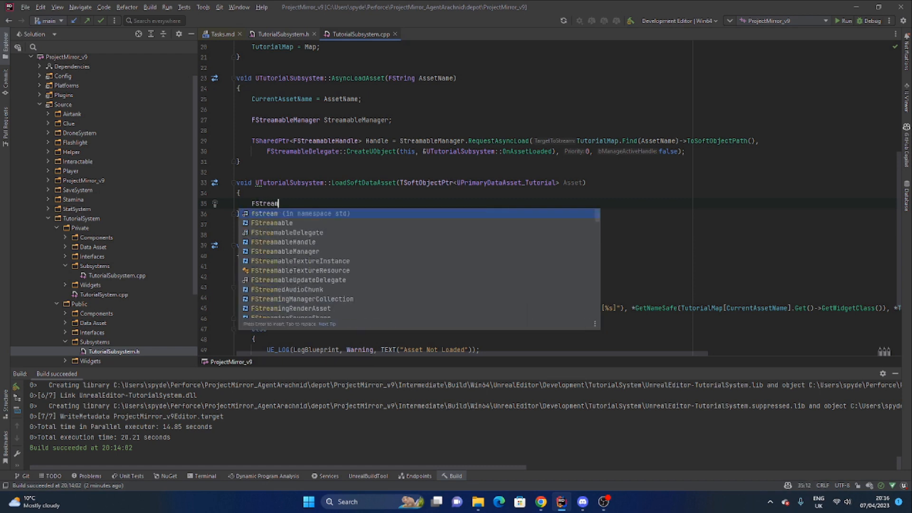
type("ableManager")
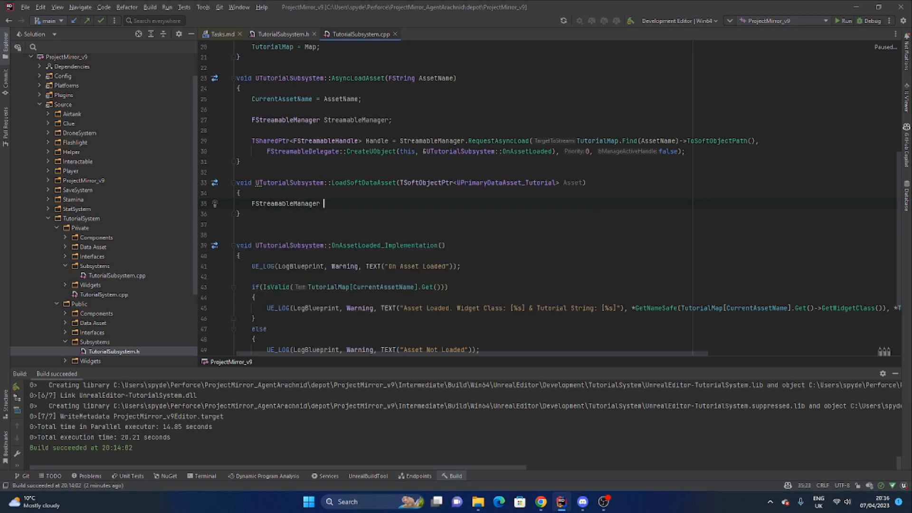
type("StreamableManager;")
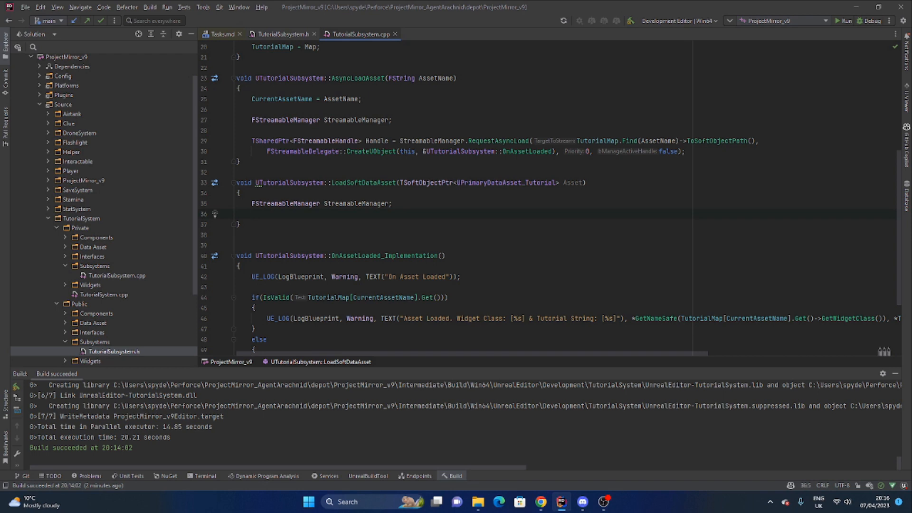
type("TSH")
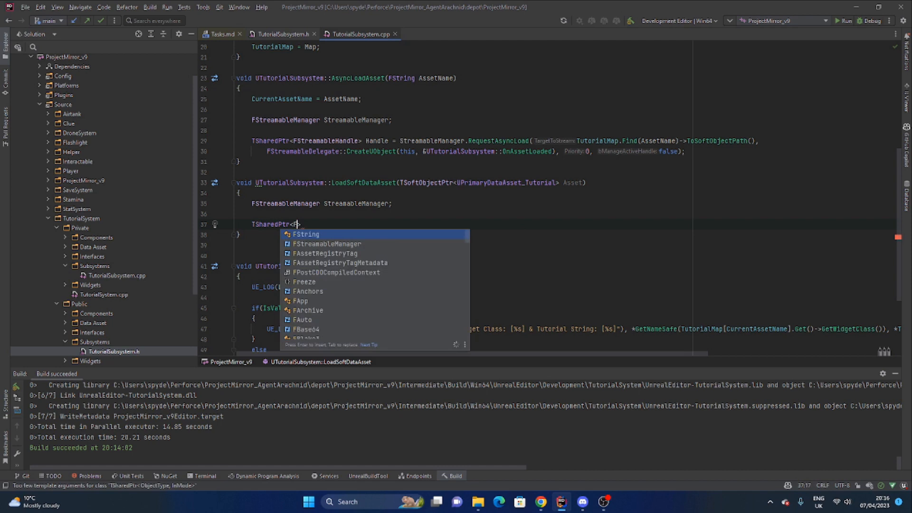
type("StreamableHandle>")
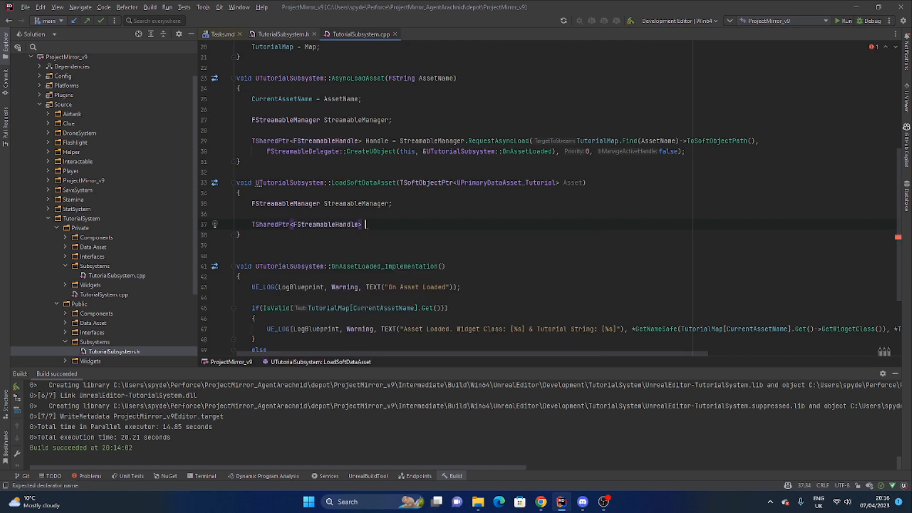
type("Handle")
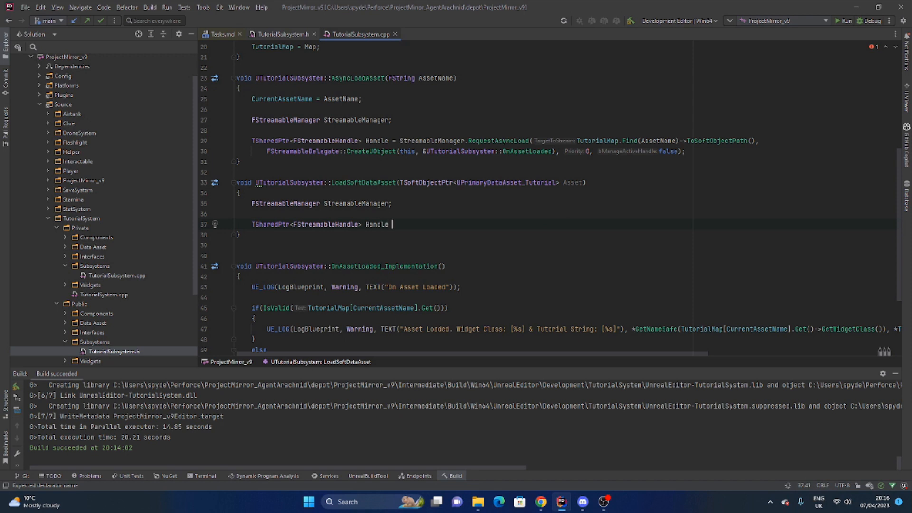
type("= StreamableManage")
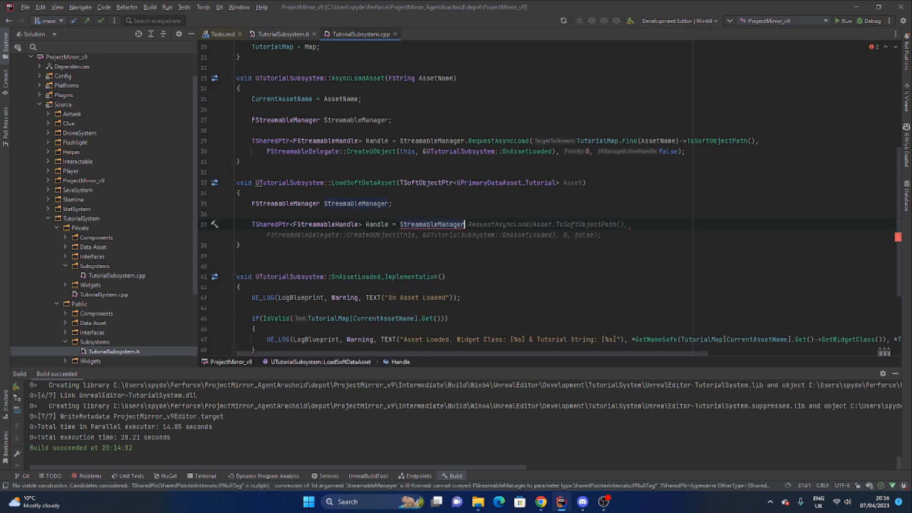
type("req")
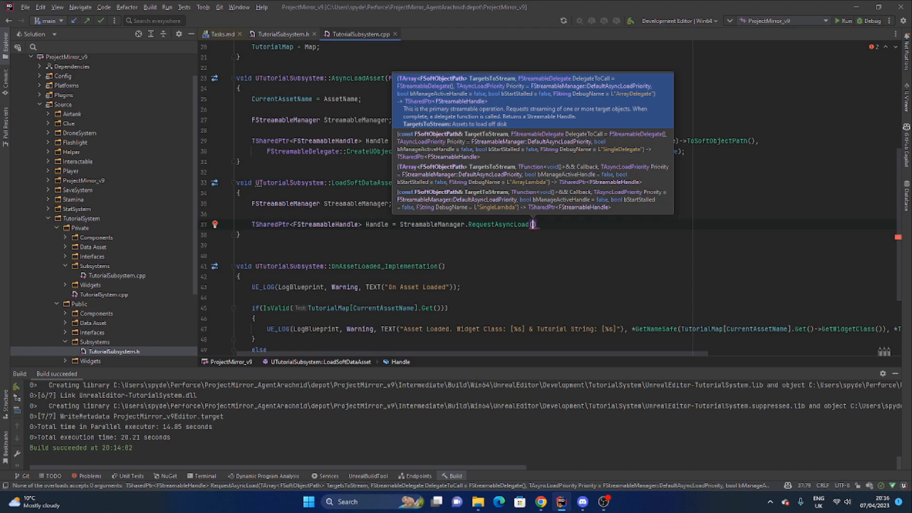
Pass Asset.ToSoftObjectPath() and an FStreamableDelegate bound to OnAssetLoaded, with 0, false
type("Asset.ToSoftObjectPath(")
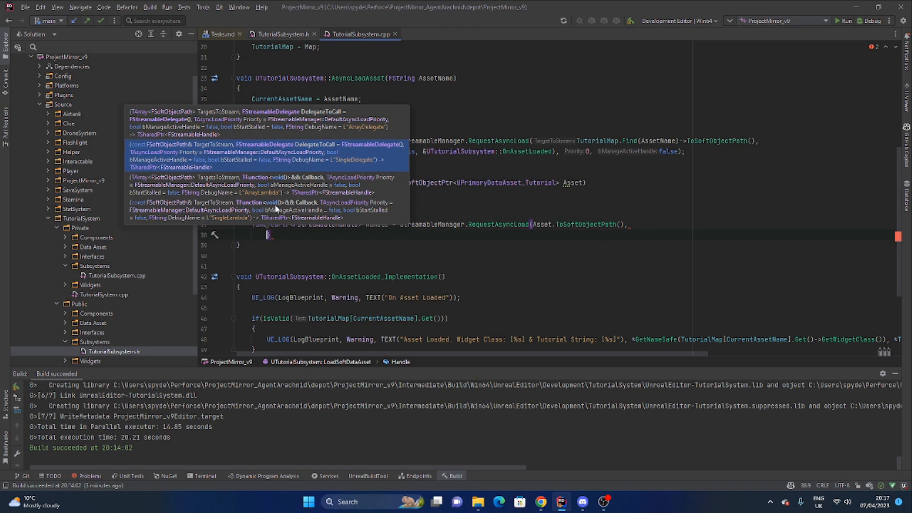
type("FStr")
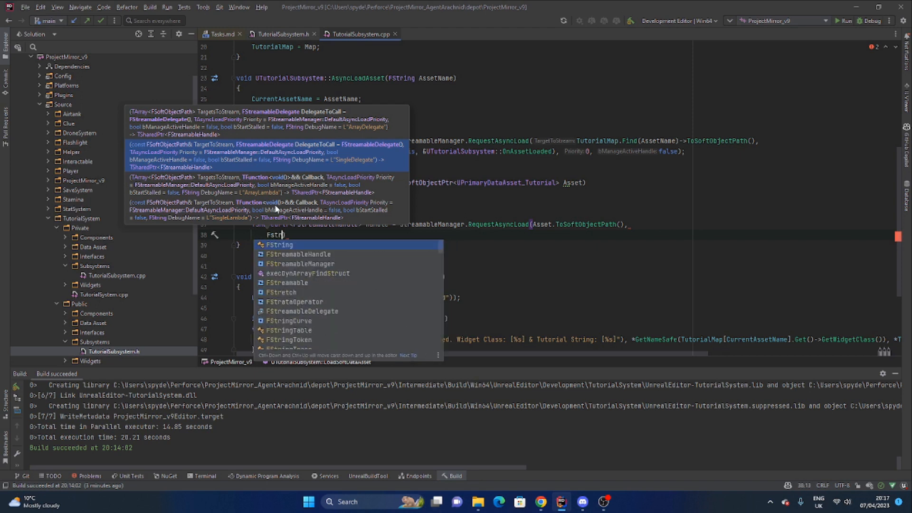
type("eamableDelegate")
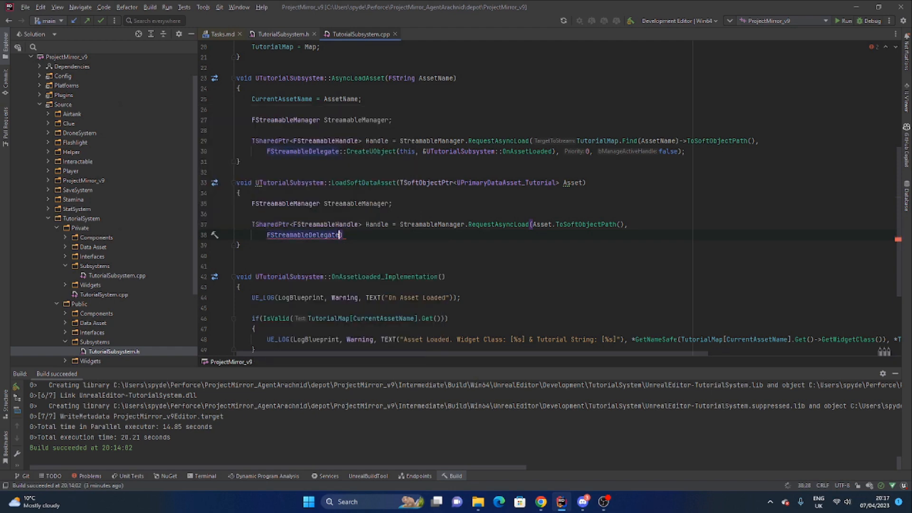
type("::CreateUObject(this, &UTutorialSubsystem::OnAssetLoaded), 0, false);")
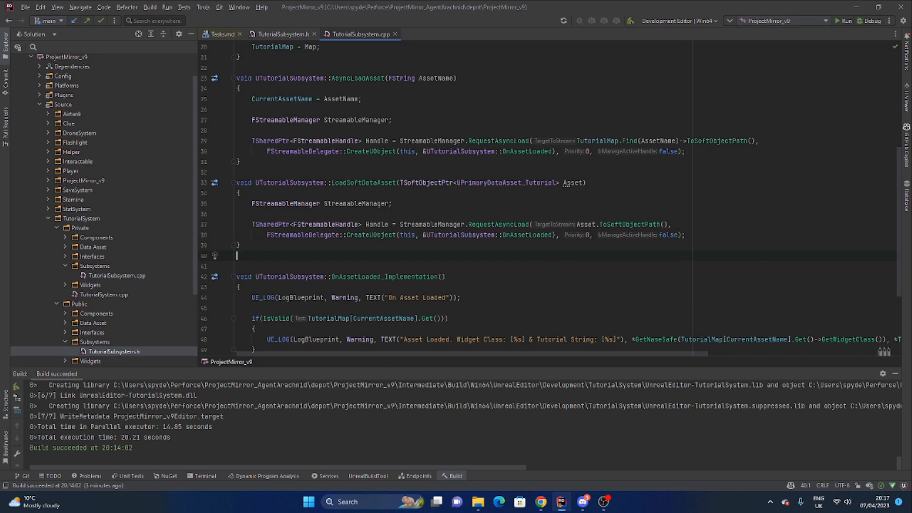
mouse_move(362, 219)
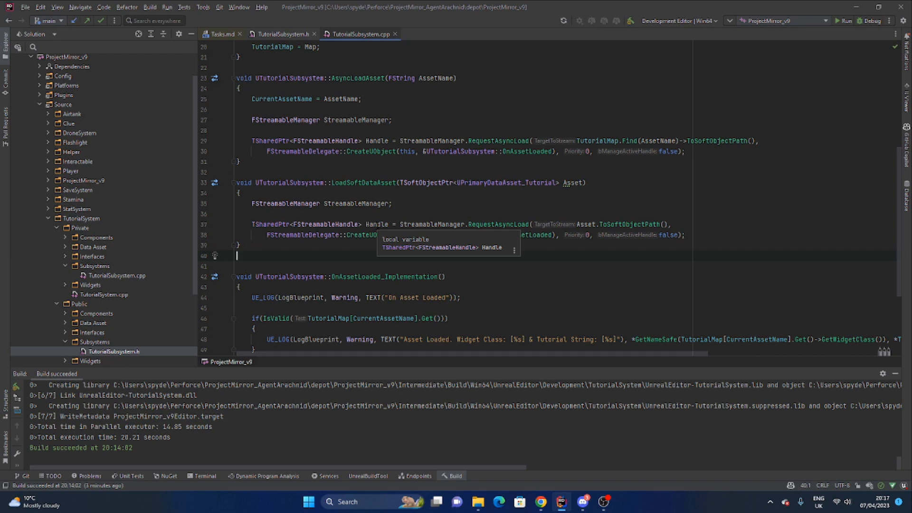
mouse_move(427, 218)
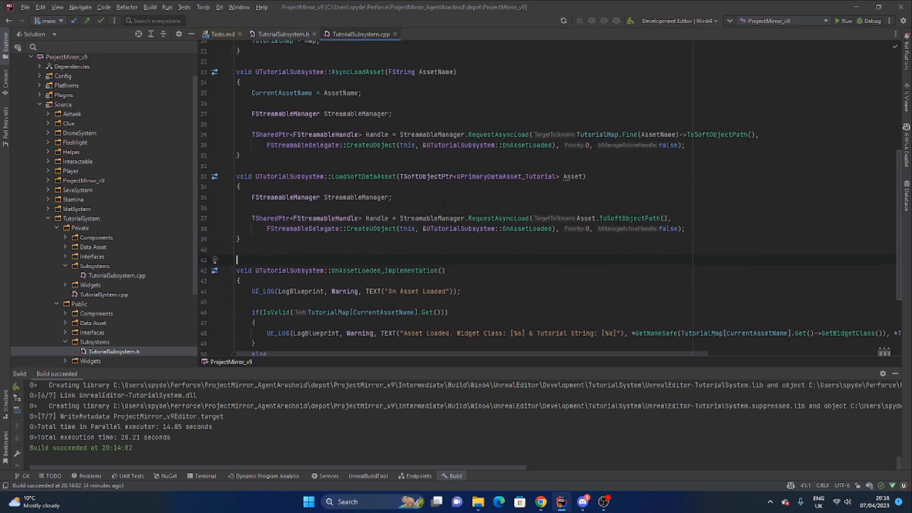
Check the LoadSoftDataAsset declaration in TutorialSubsystem.h and start a project build
scroll("up", 3)
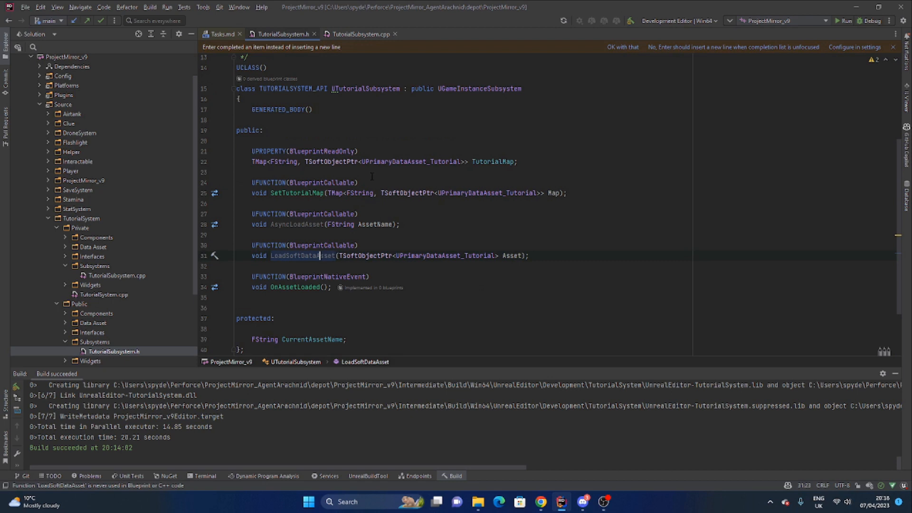
scroll("down", 3)
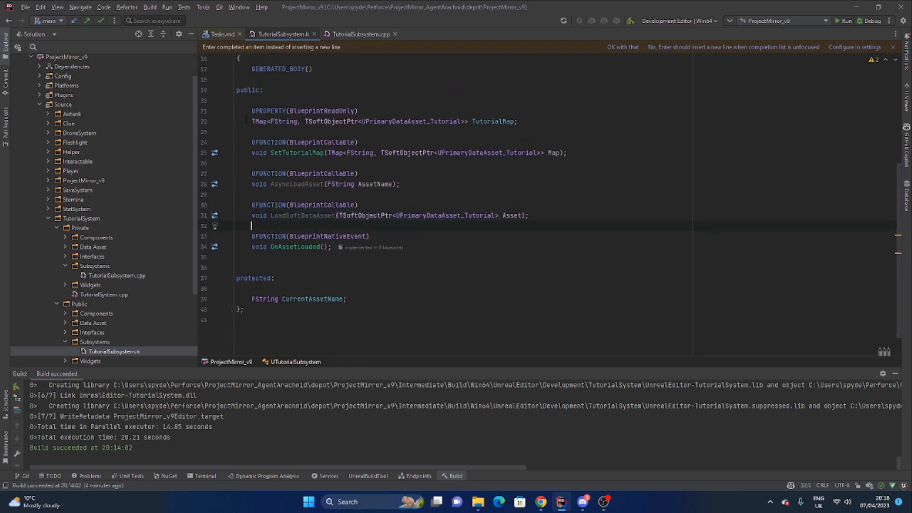
left_click(360, 34)
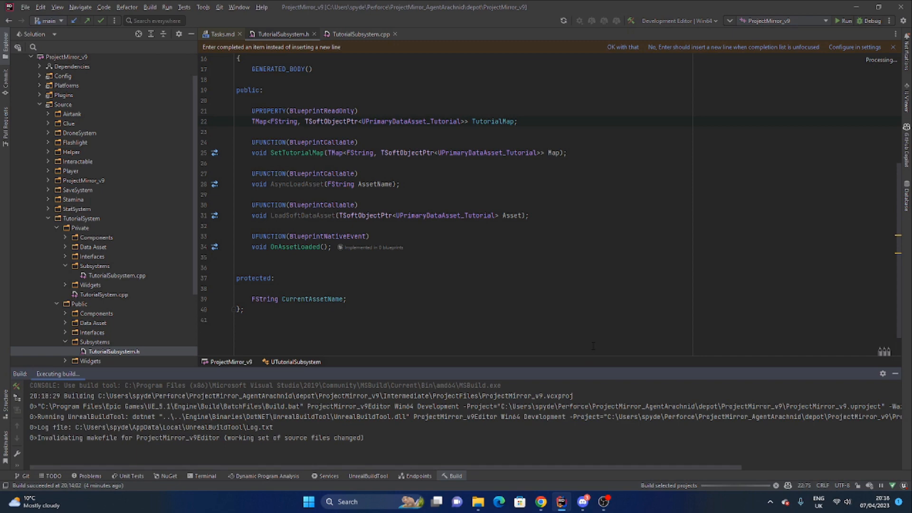
Wait for the build to succeed, then bring up File Explorer
left_click(604, 501)
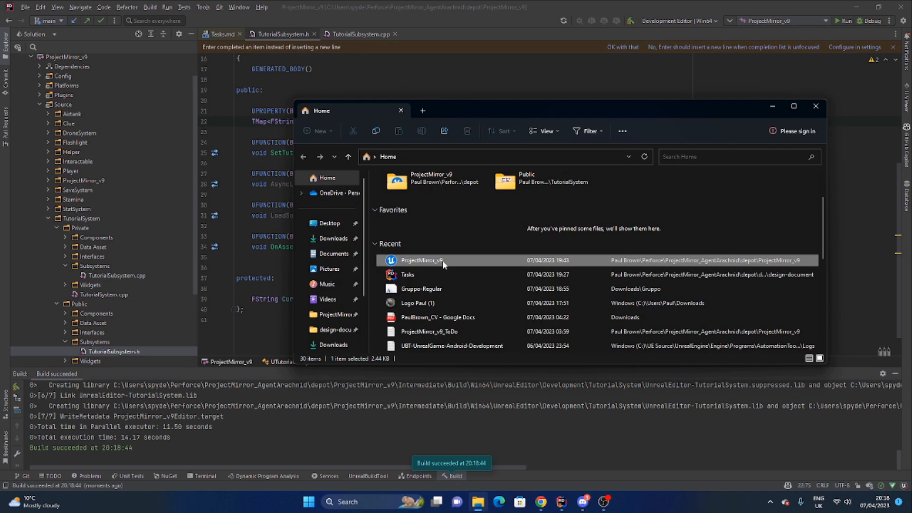
Open ProjectMirror_v9 from Recent files and switch to its Unreal Editor window
left_click(815, 106)
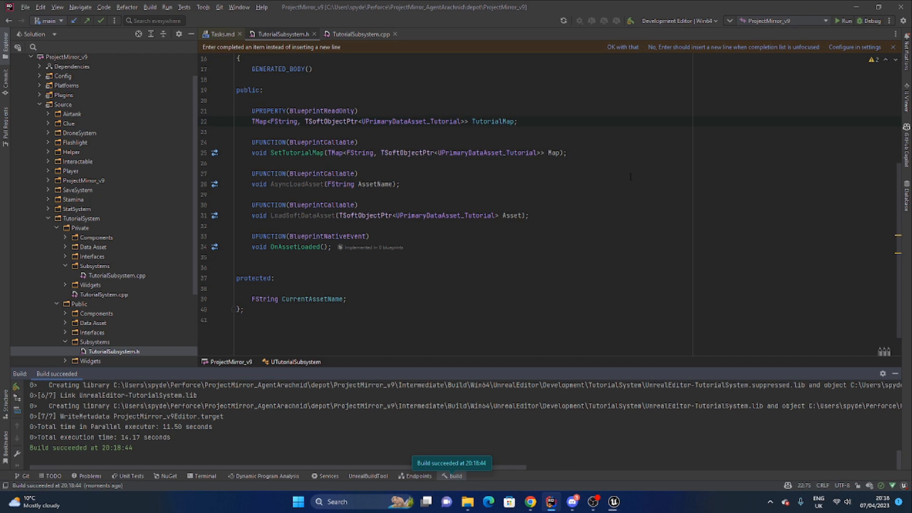
mouse_move(614, 502)
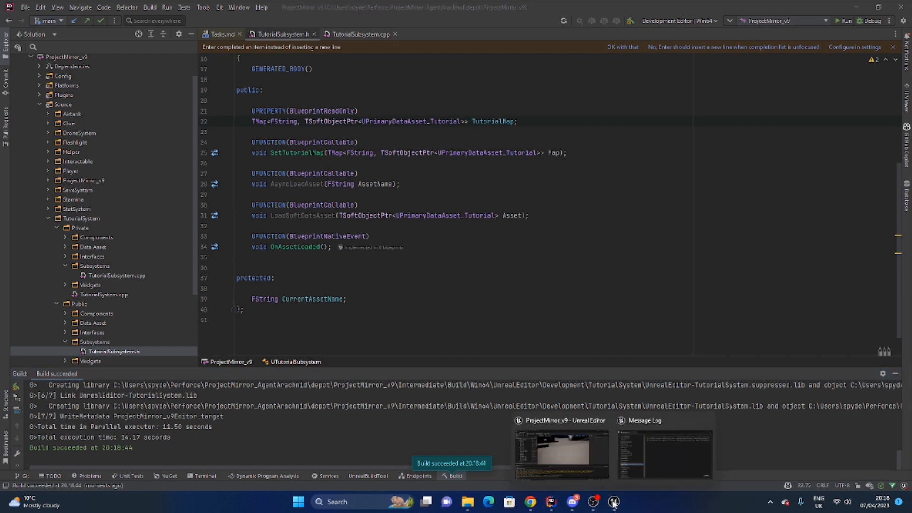
left_click(560, 454)
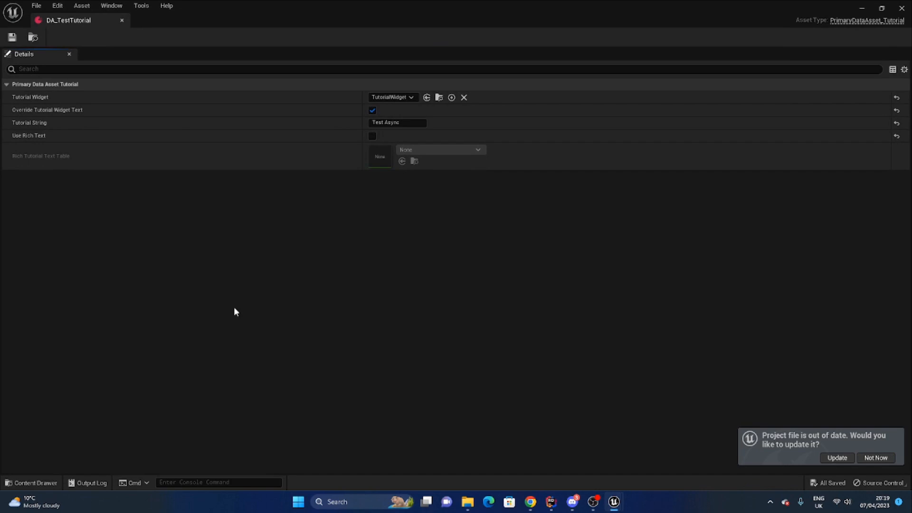
Open NewBlueprint, check DA_TestTutorial, and add an Async Load Asset node after Test
left_click(31, 483)
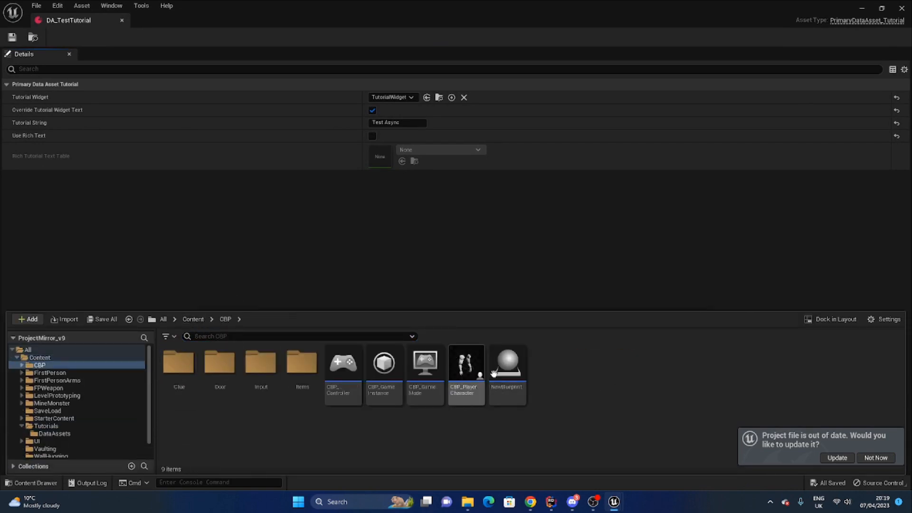
double_click(507, 363)
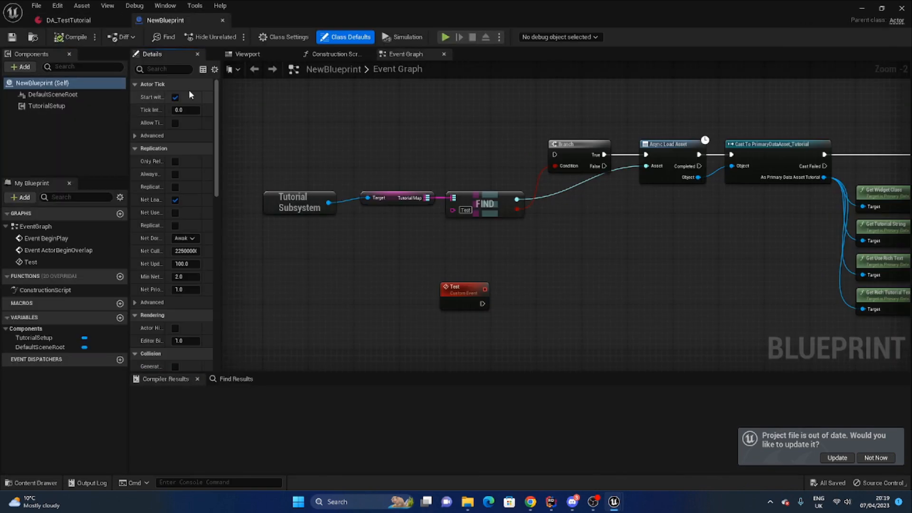
left_click(67, 20)
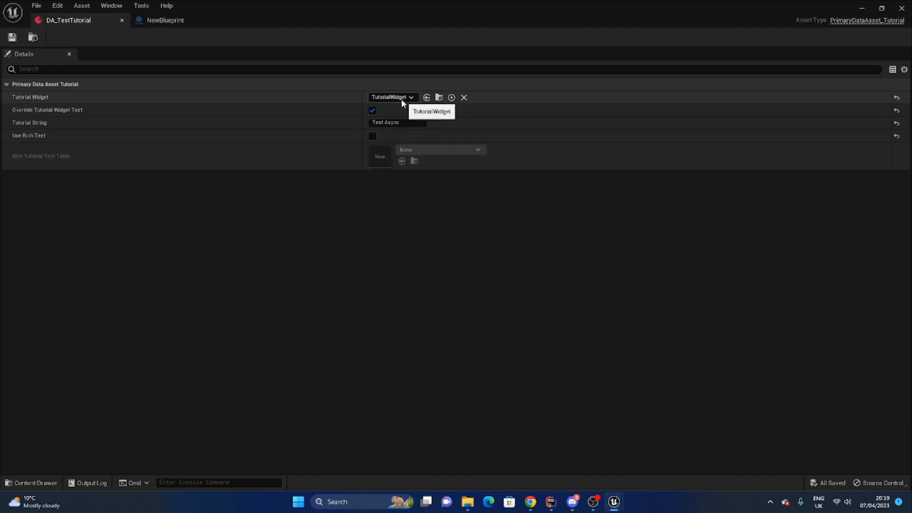
left_click(165, 20)
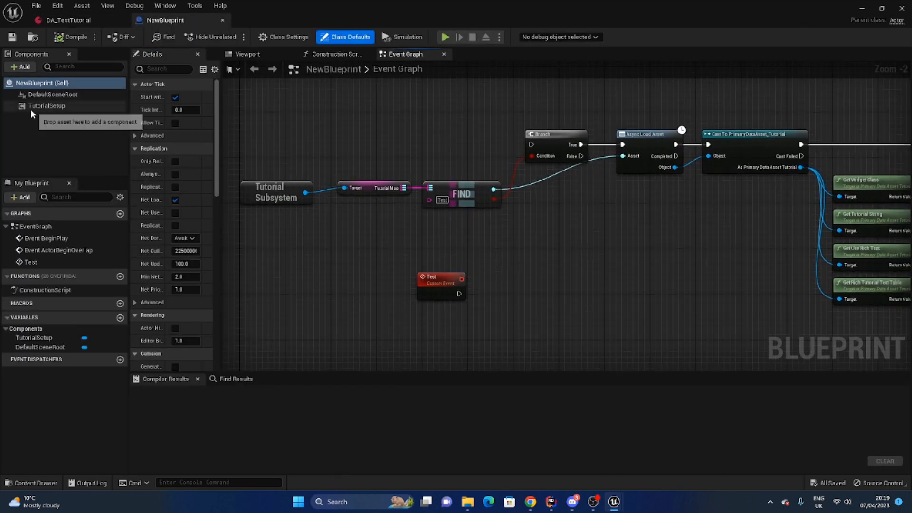
left_click(47, 105)
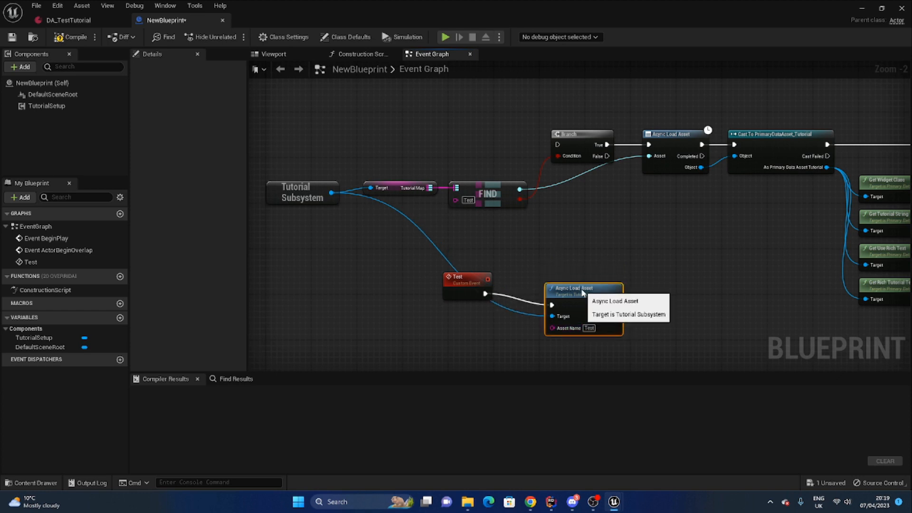
Compile and save NewBlueprint, play, run Test on the NewBlueprint actor, then stop
left_click(47, 106)
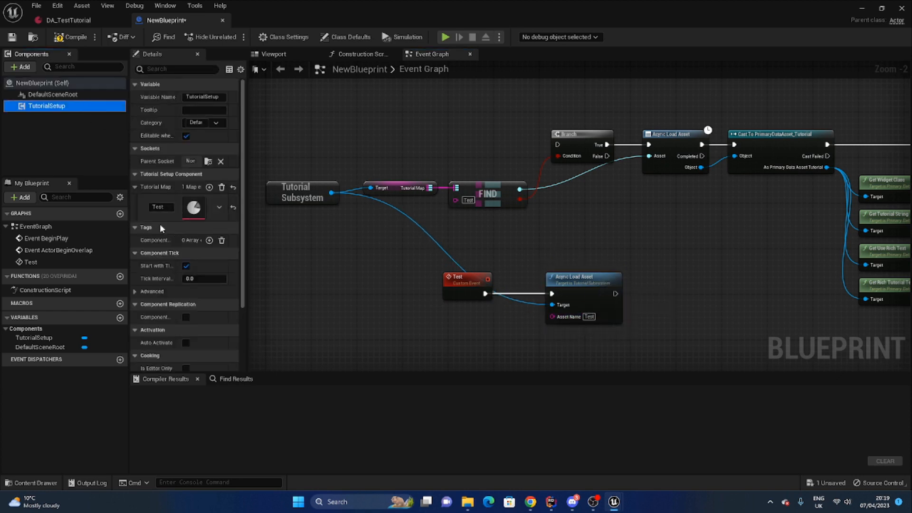
left_click(75, 36)
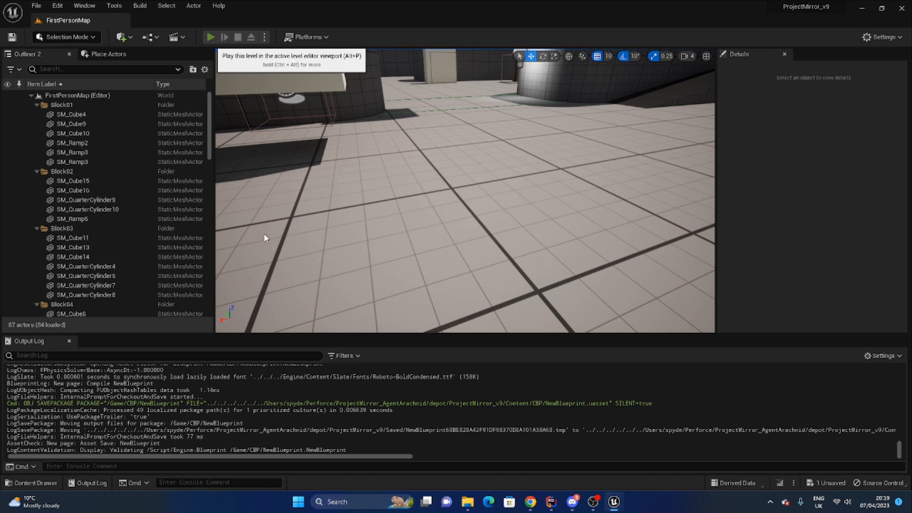
left_click(210, 37)
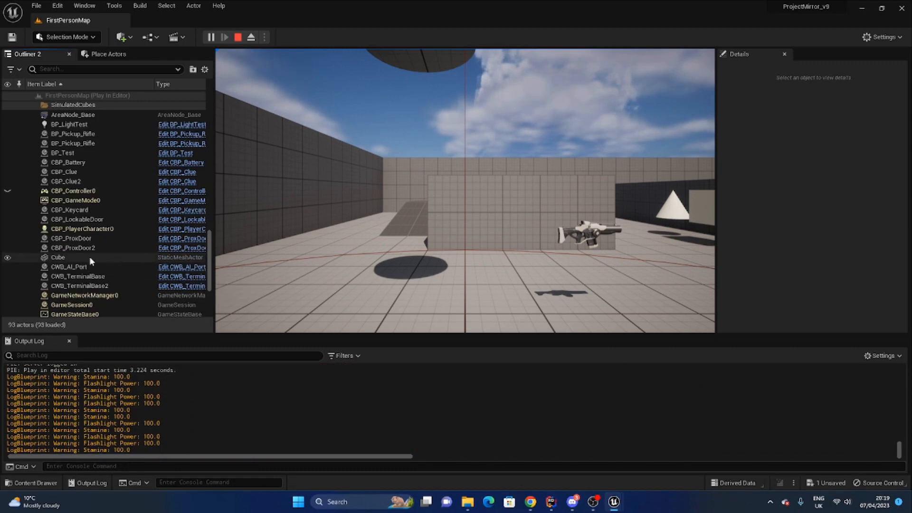
left_click(69, 217)
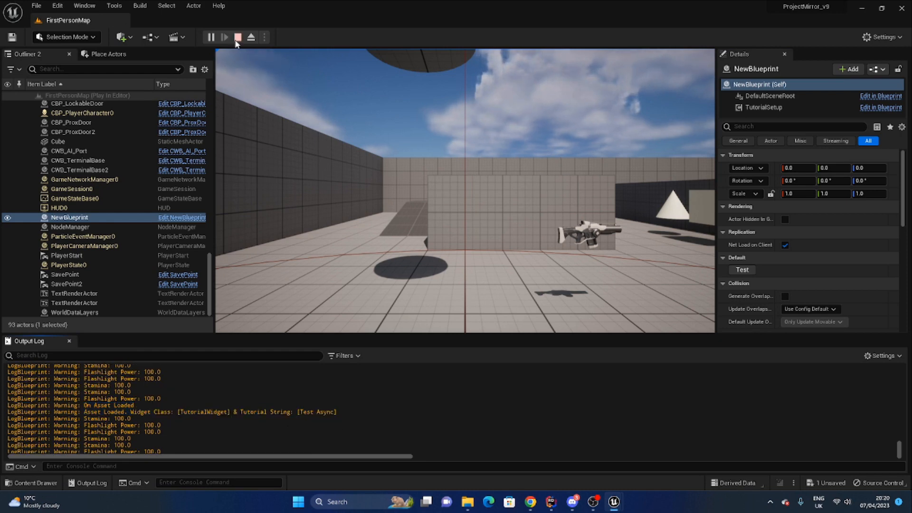
left_click(181, 217)
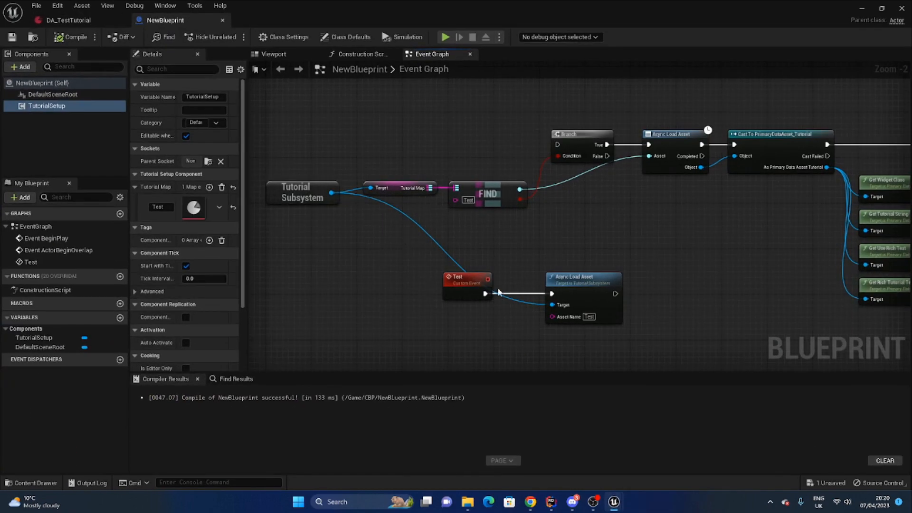
Back in the level editor, start a new play session and fire NewBlueprint's Test event
left_click(550, 502)
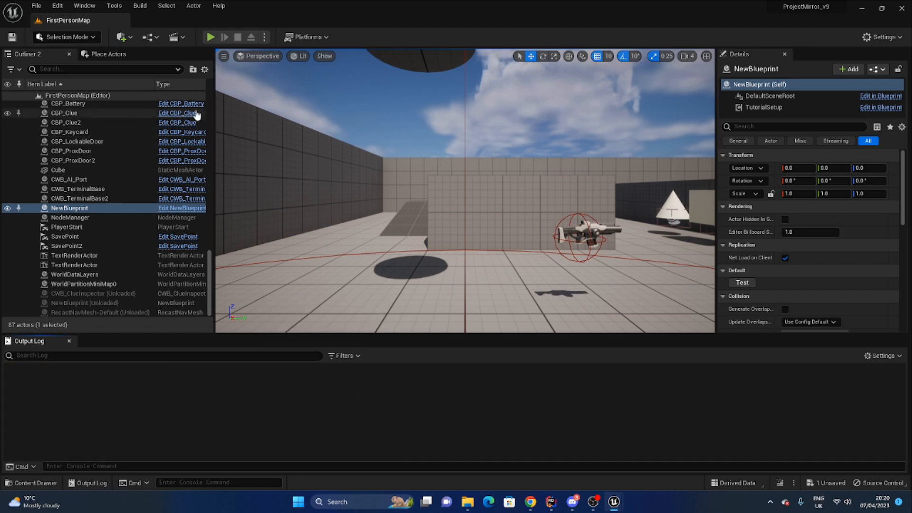
mouse_move(210, 37)
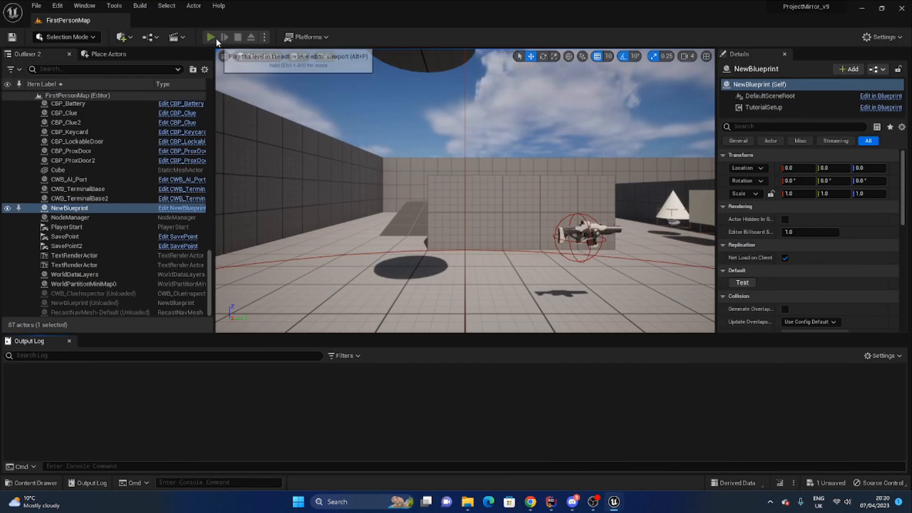
left_click(211, 36)
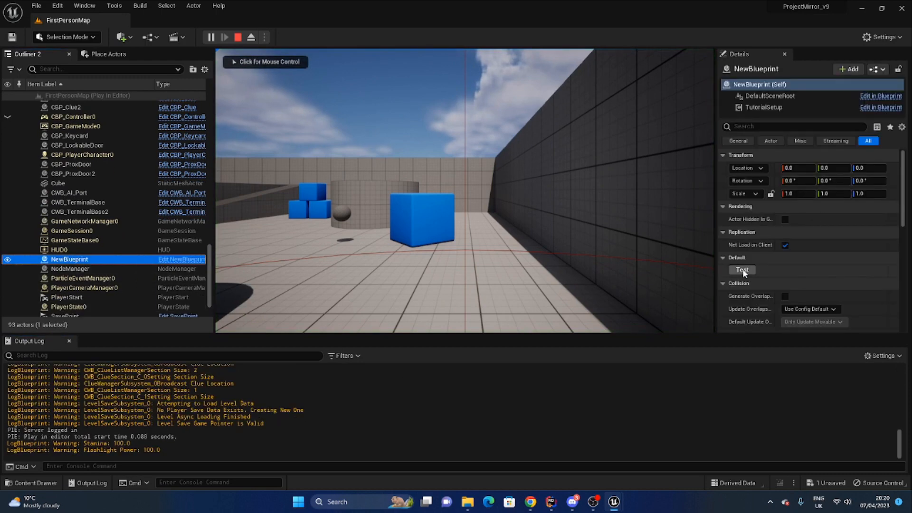
left_click(742, 270)
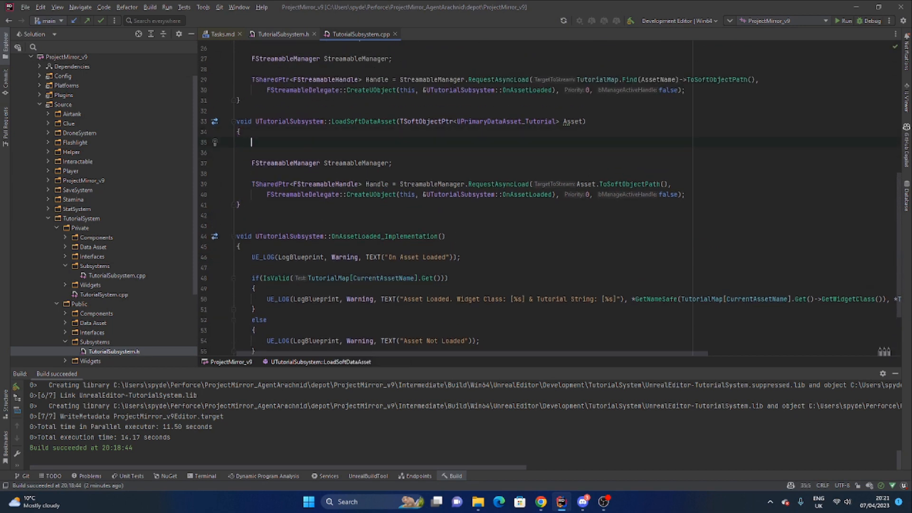
Add CurrentAssetName = "Test"; at the top of LoadSoftDataAsset and rebuild successfully
type("Cu")
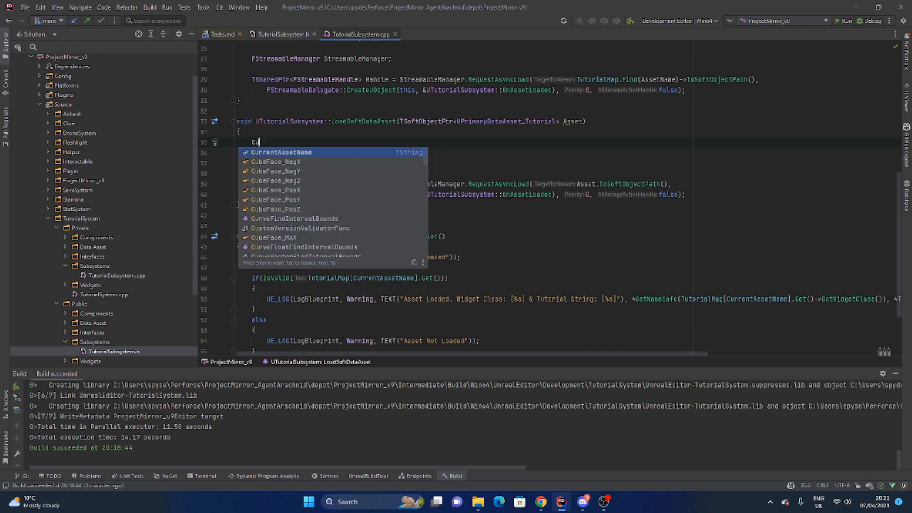
type("CurrentAssetName =")
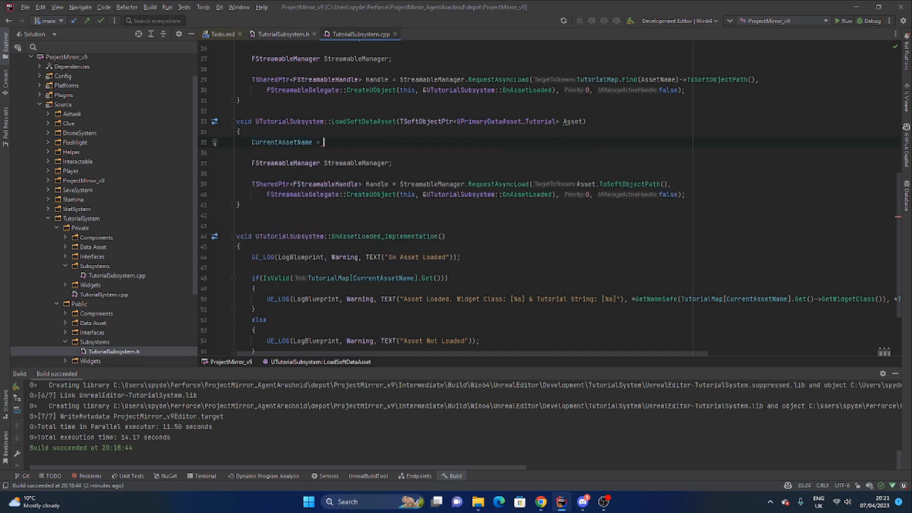
type("\"Test\";")
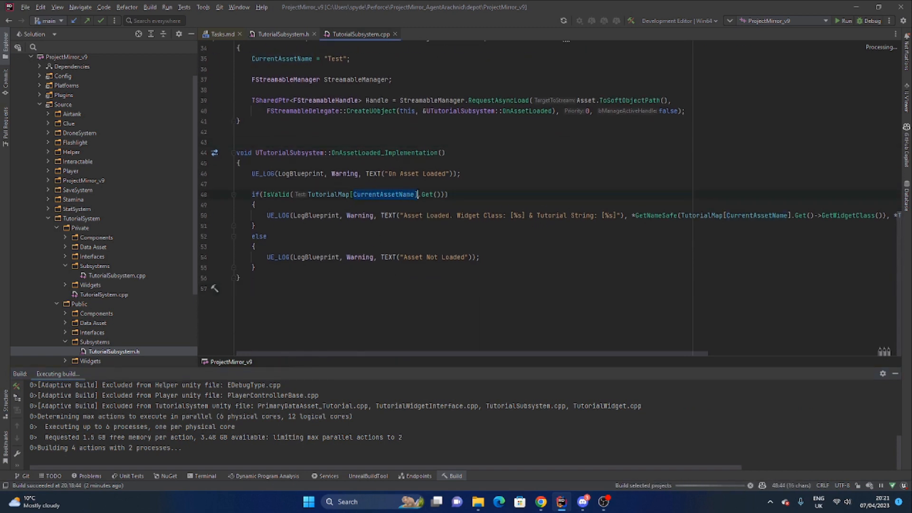
left_click(283, 33)
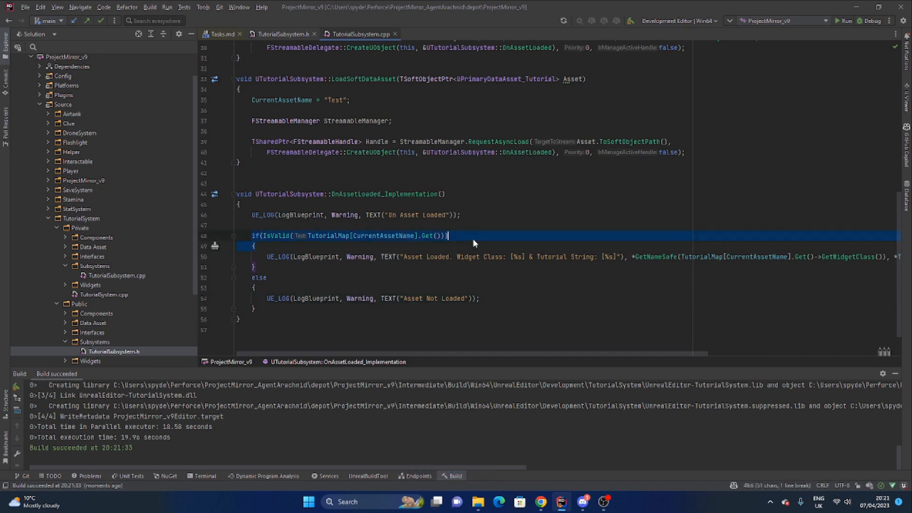
left_click(478, 502)
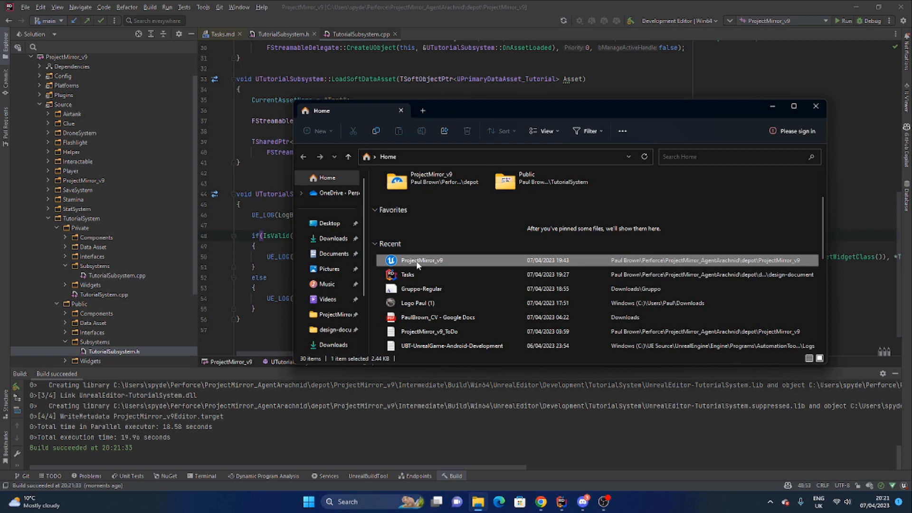
Relaunch the ProjectMirror_v9 Unreal project from File Explorer's Recent list
left_click(815, 106)
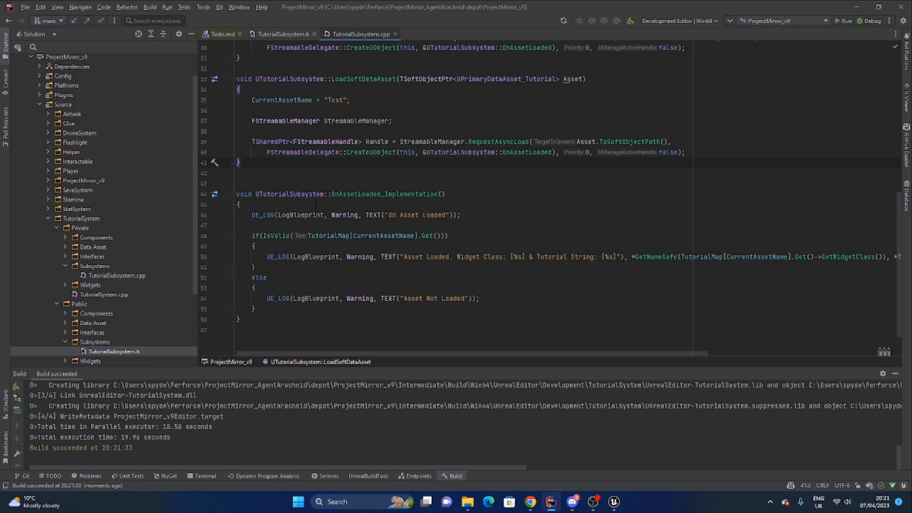
mouse_move(553, 368)
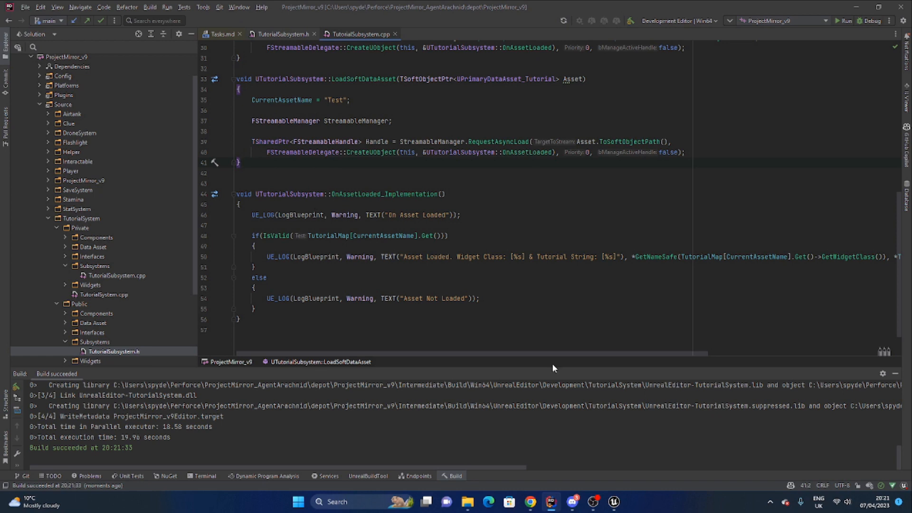
Dismiss the load error log, play-test, and fire NewBlueprint's Test event to load the asset
left_click(614, 501)
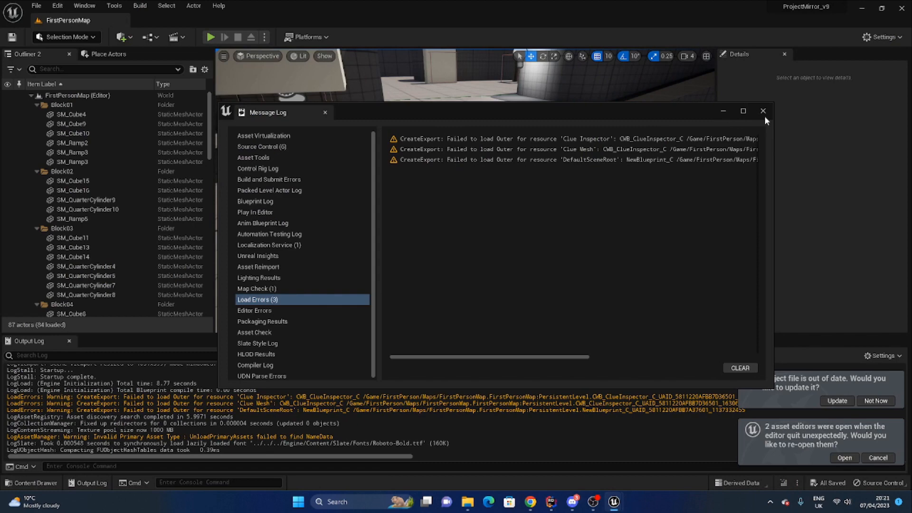
left_click(762, 111)
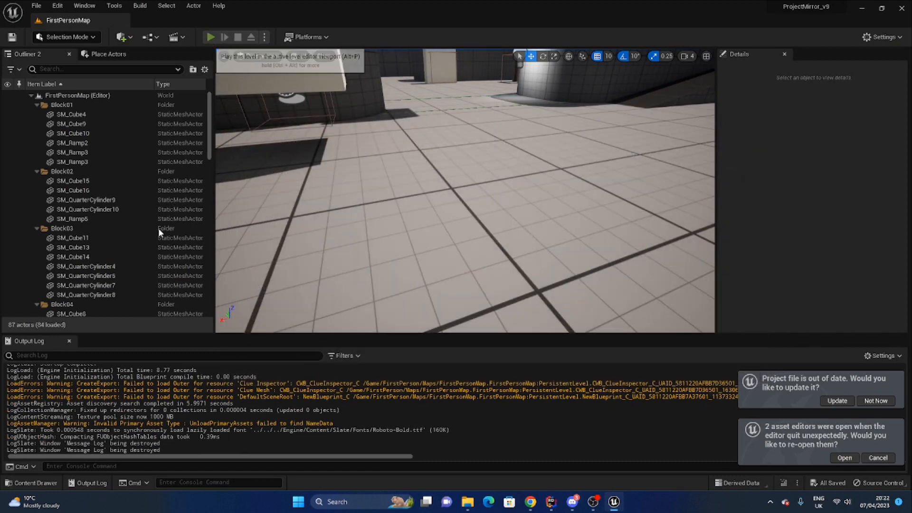
left_click(211, 37)
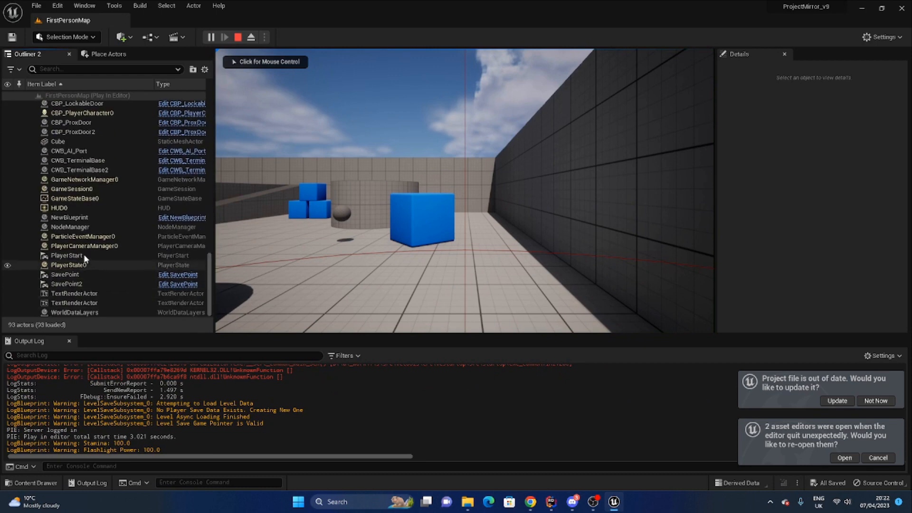
left_click(70, 217)
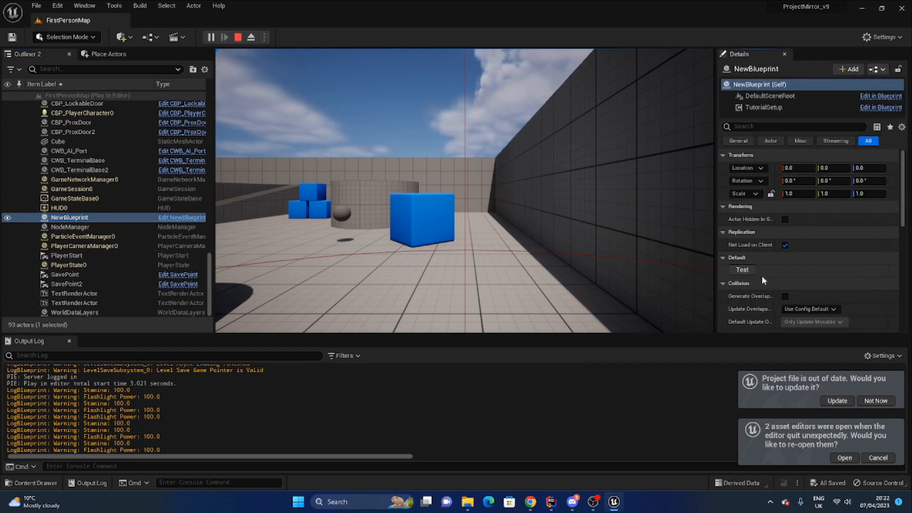
left_click(742, 270)
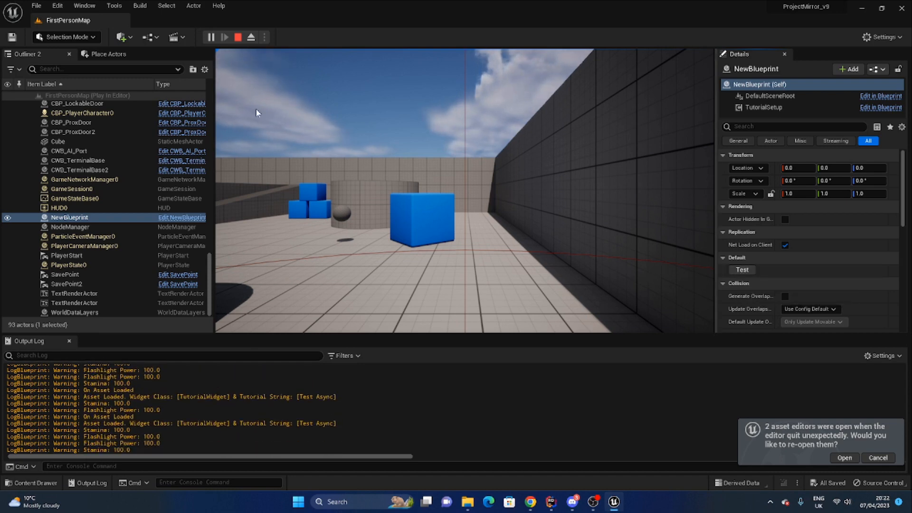
Return to the game editor and open NewBlueprint's event graph
left_click(550, 502)
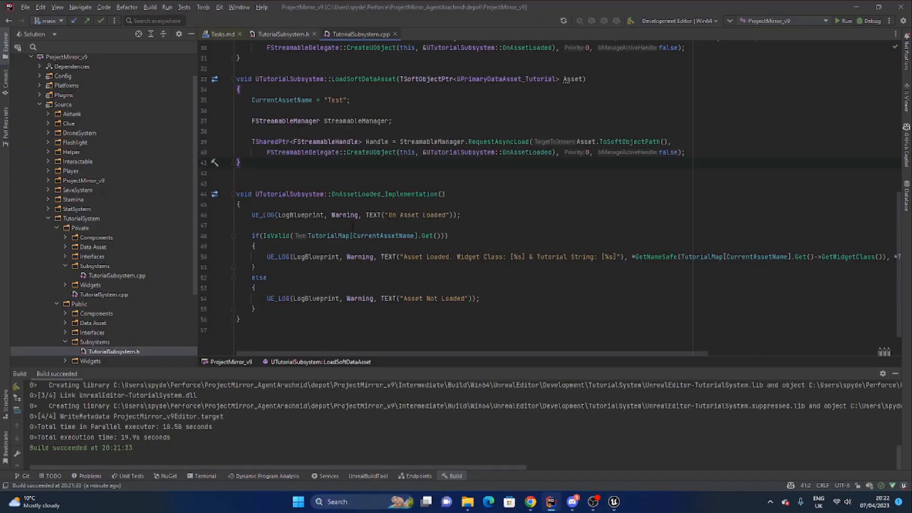
left_click(612, 501)
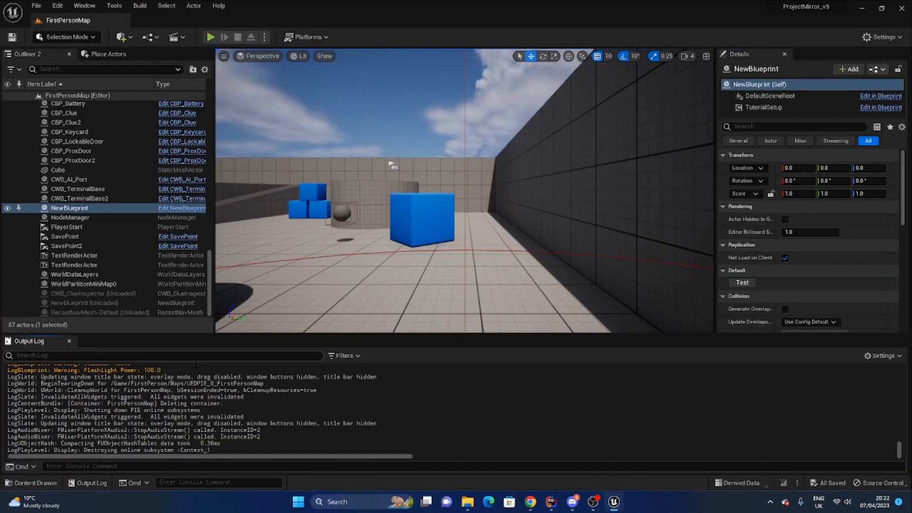
double_click(70, 208)
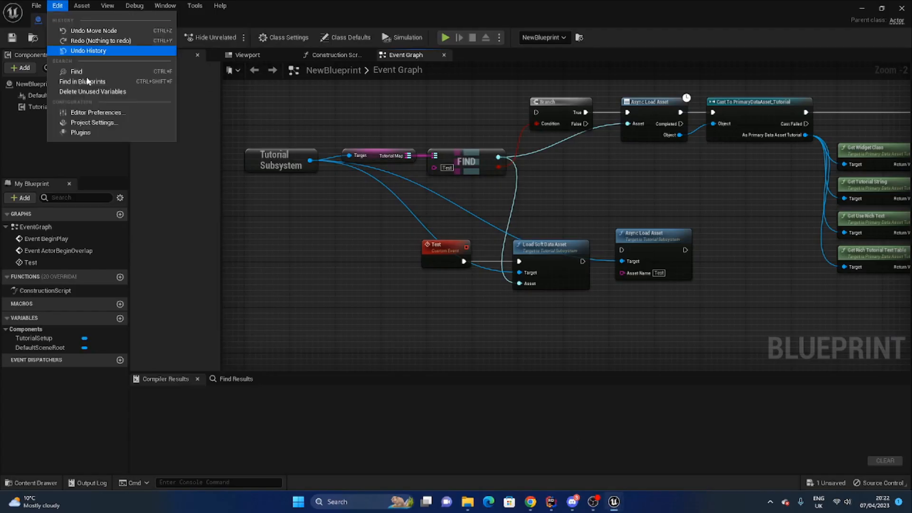
In Asset Manager settings, add a fourth primary asset type, pick its base class, and expand Rules
left_click(94, 122)
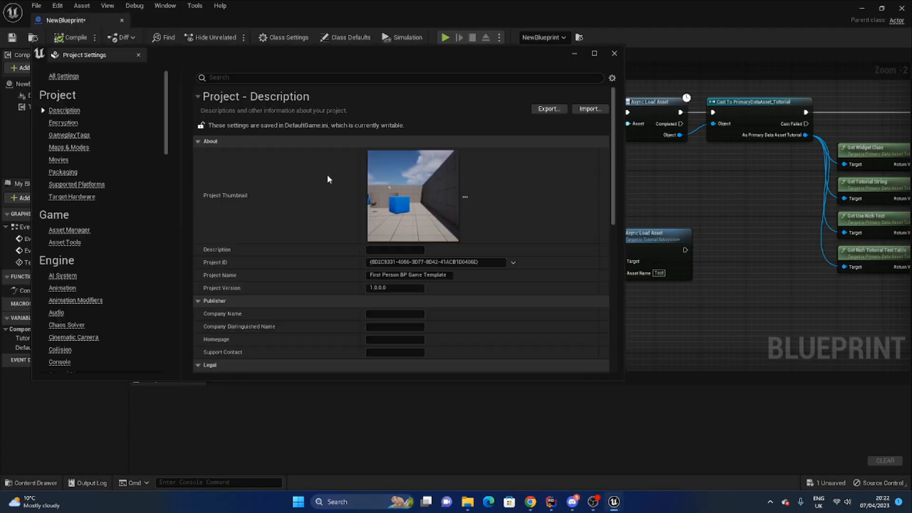
left_click(68, 229)
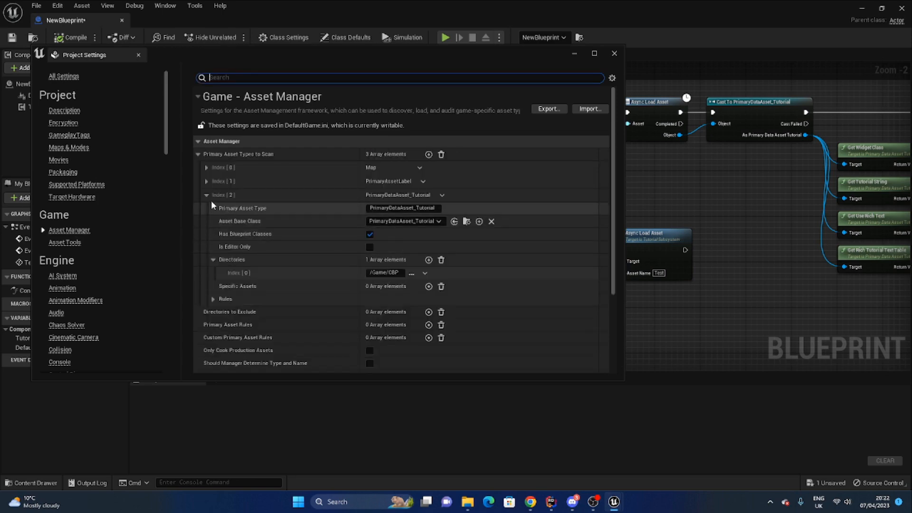
mouse_move(365, 127)
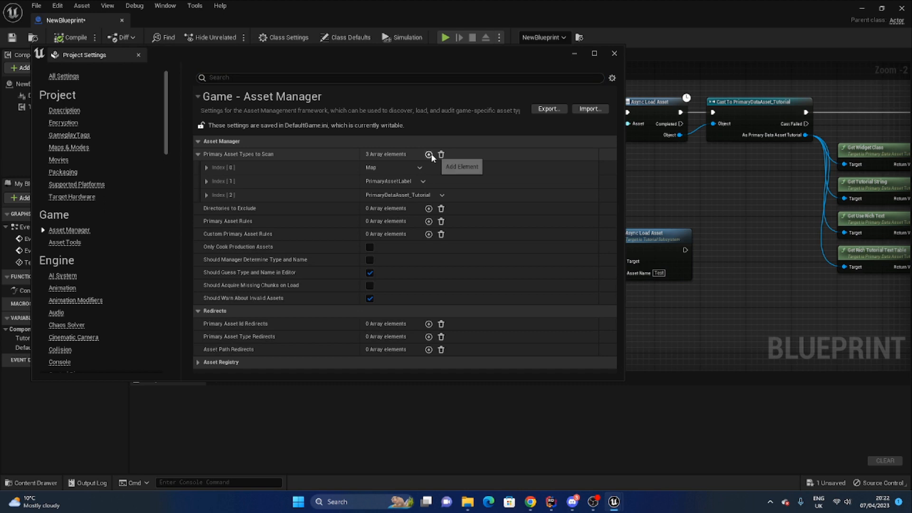
left_click(430, 154)
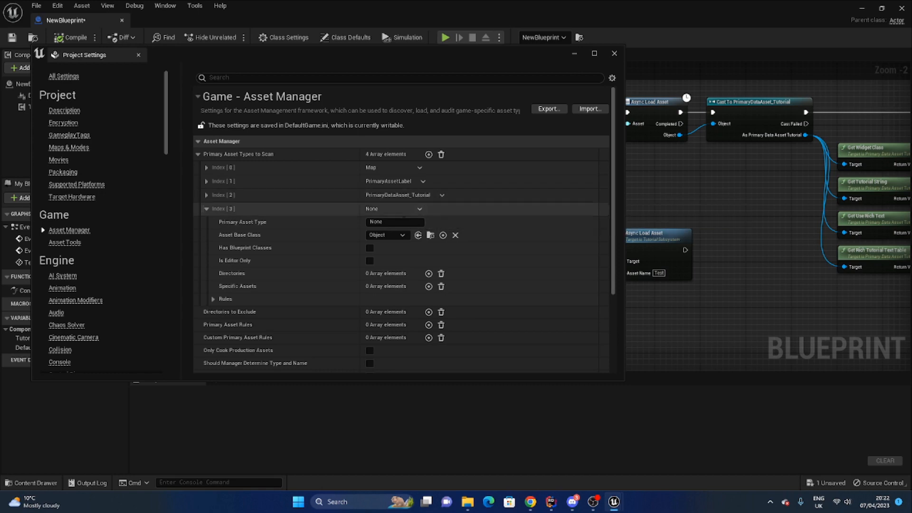
left_click(387, 235)
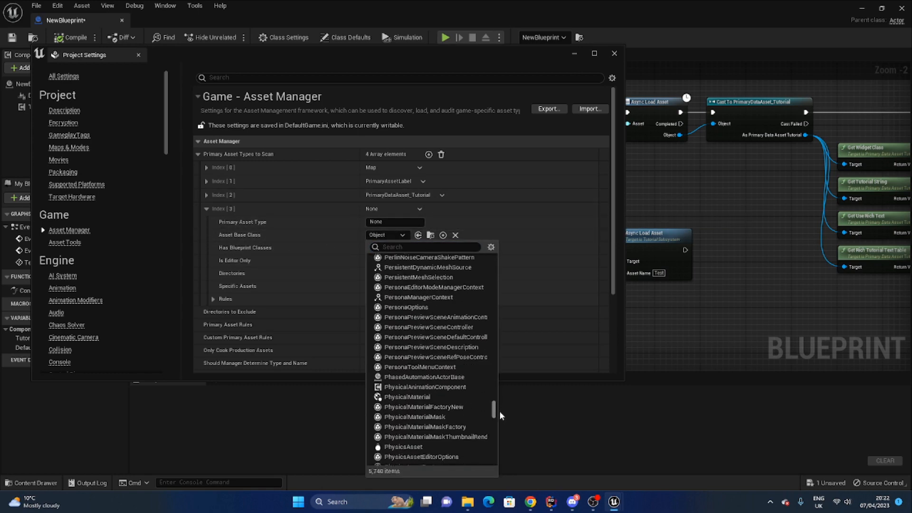
scroll("down", 3)
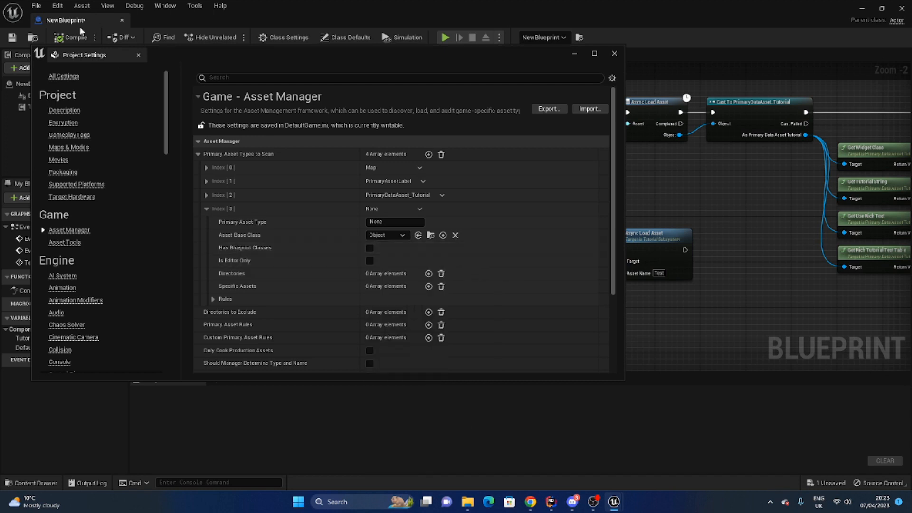
mouse_move(238, 273)
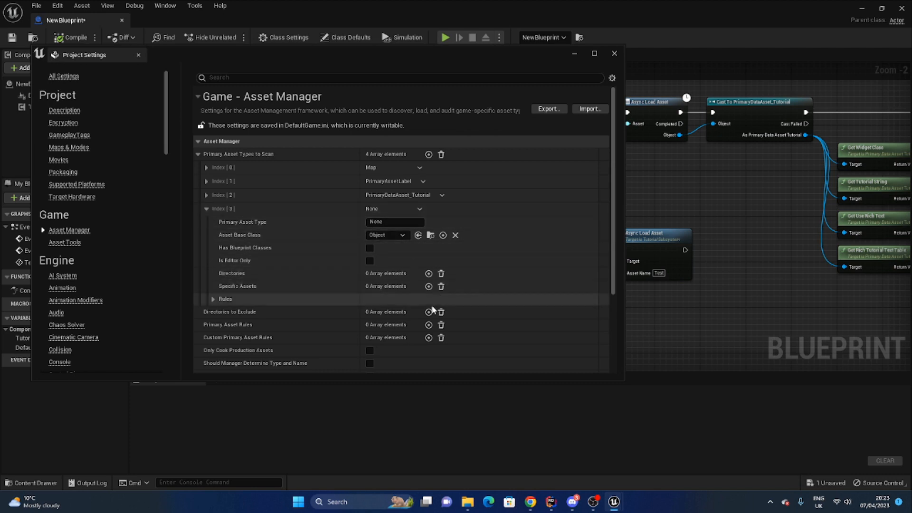
left_click(213, 299)
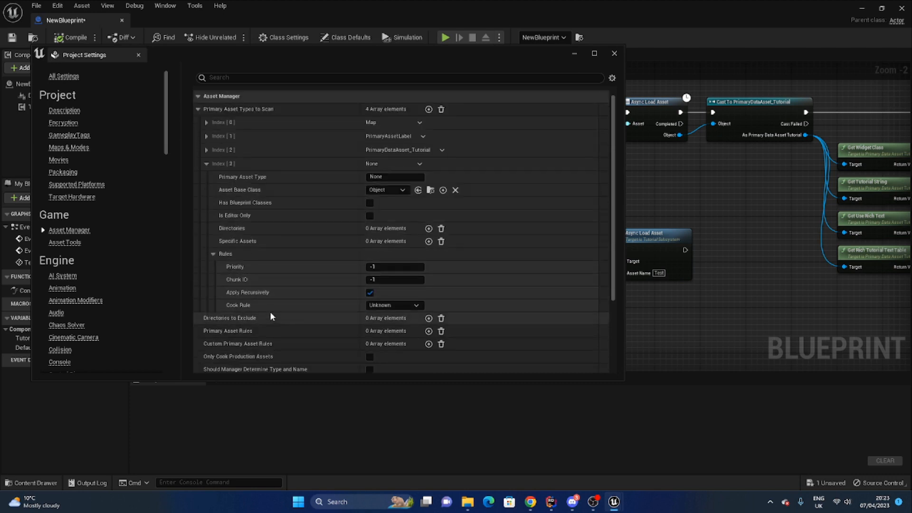
mouse_move(260, 294)
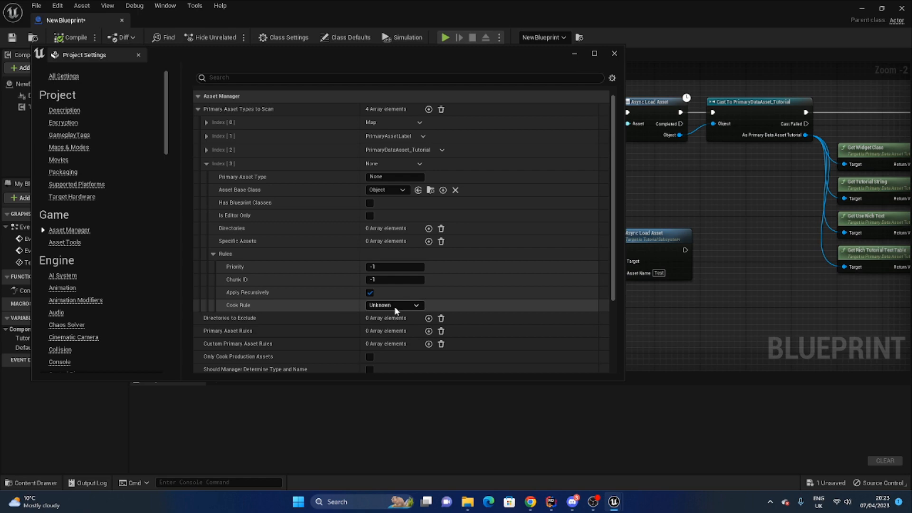
mouse_move(394, 305)
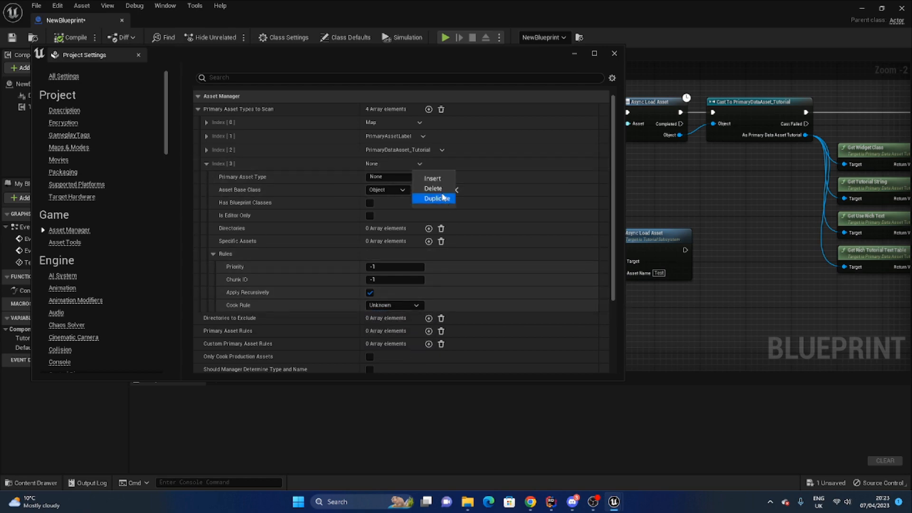
left_click(433, 188)
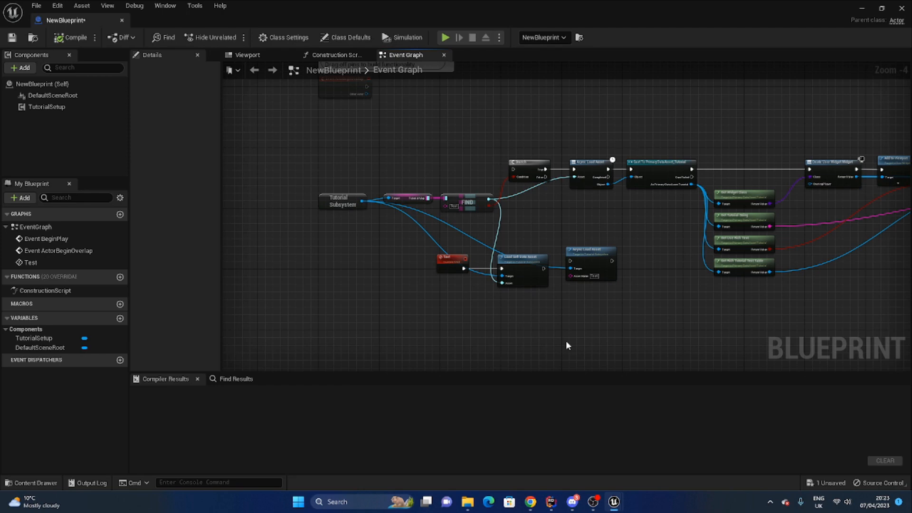
mouse_move(667, 315)
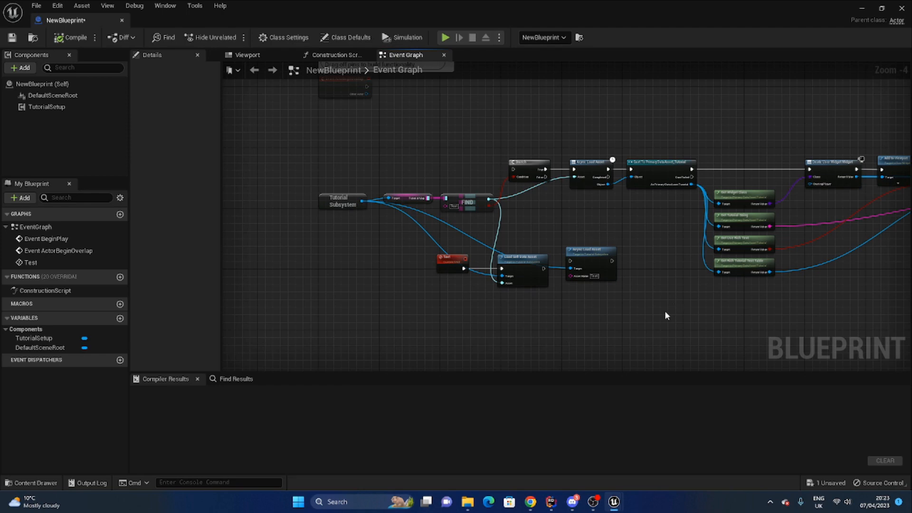